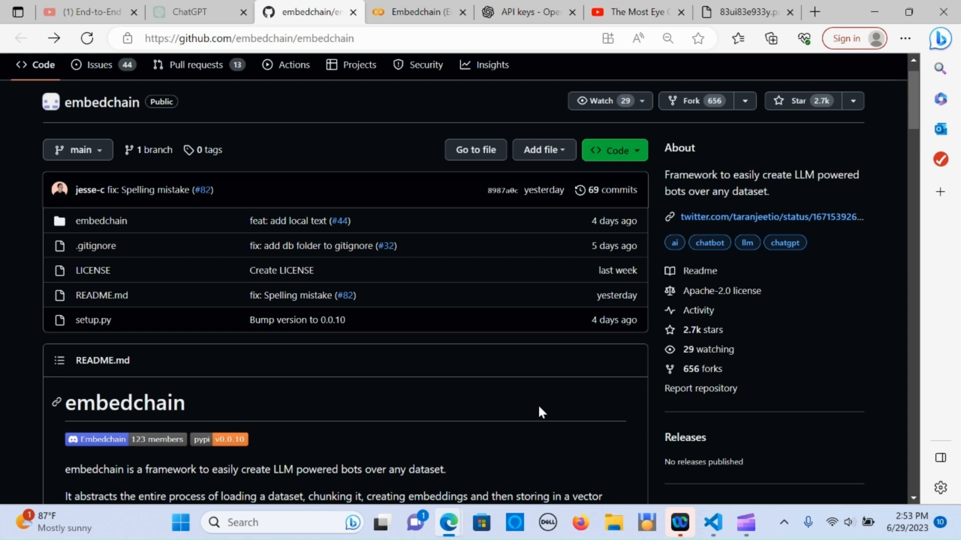
Step: Scroll down the embedchain README from the introduction to the Tech Stack section
scroll("down", 3)
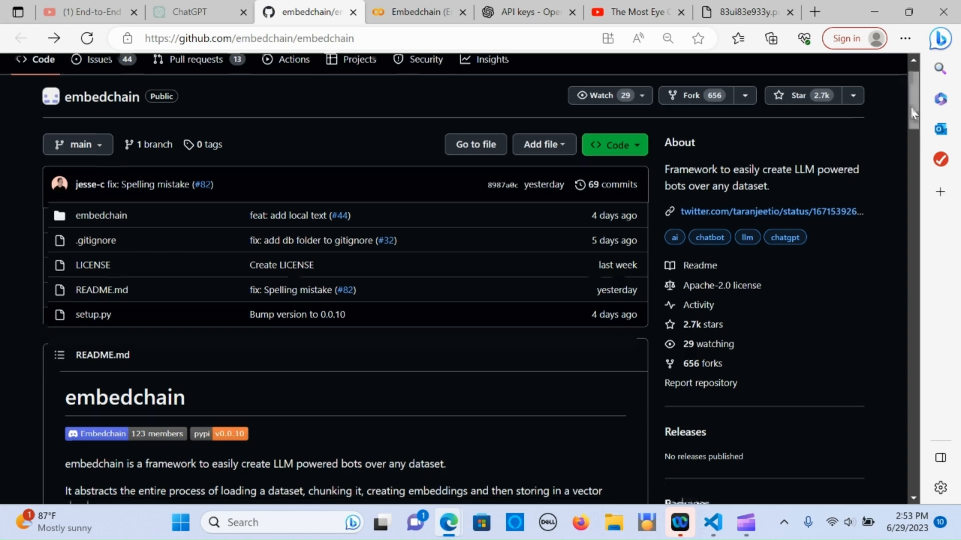
scroll("down", 3)
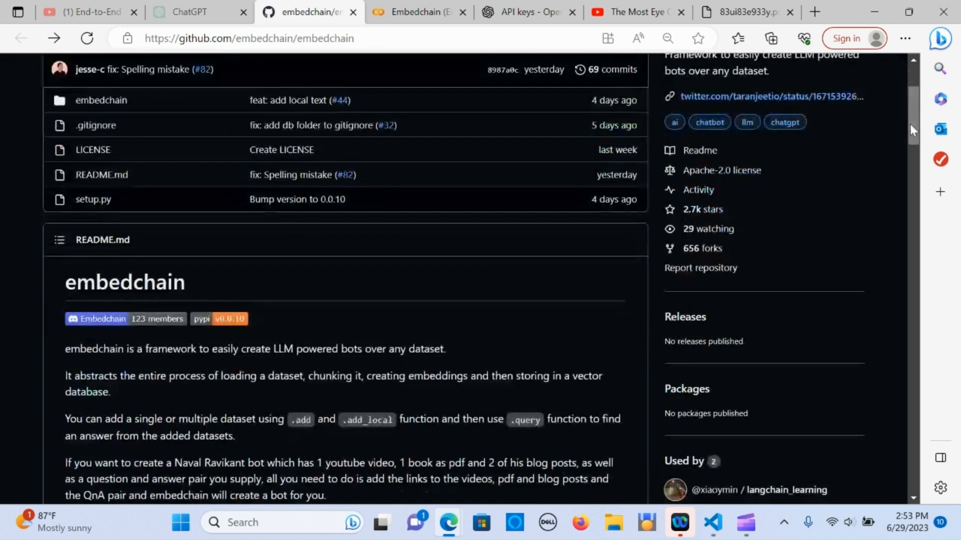
scroll("down", 3)
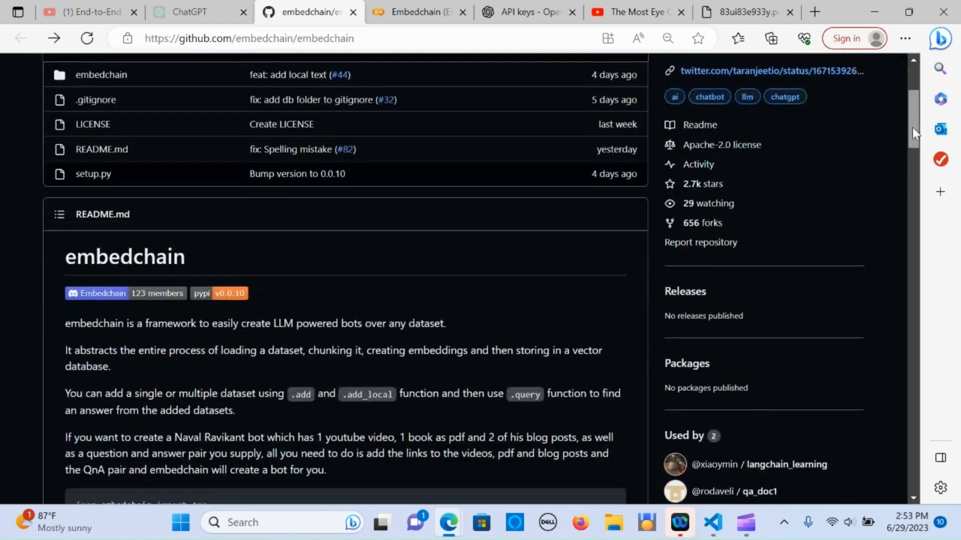
scroll("down", 3)
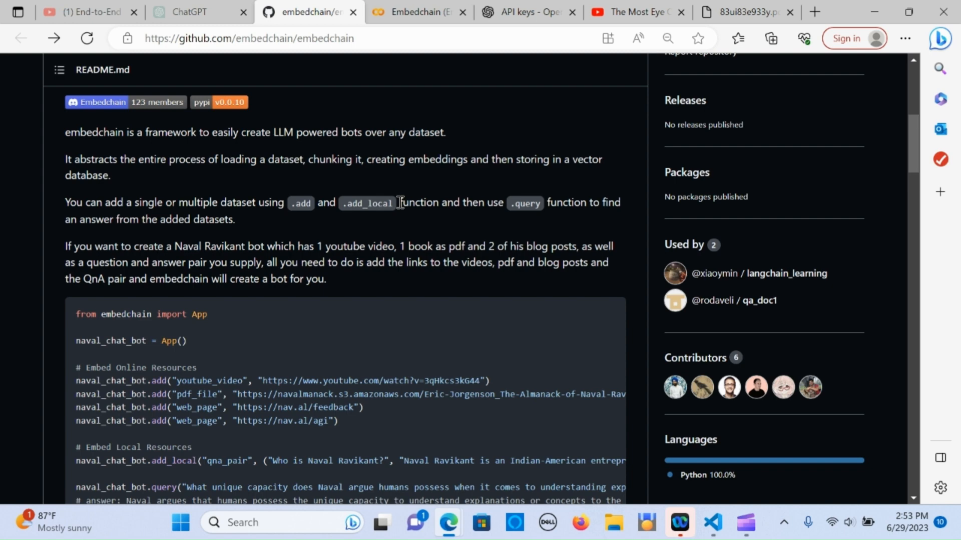
mouse_move(553, 195)
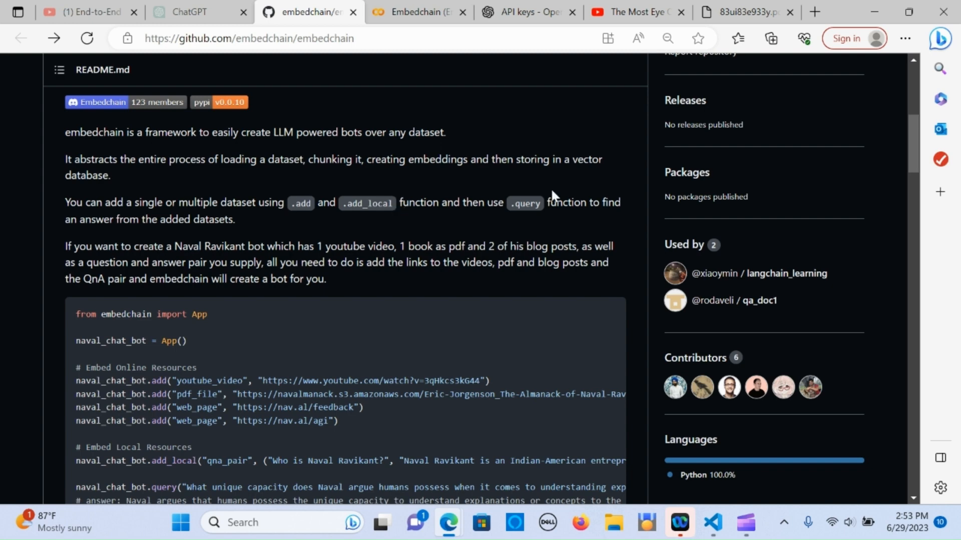
mouse_move(340, 303)
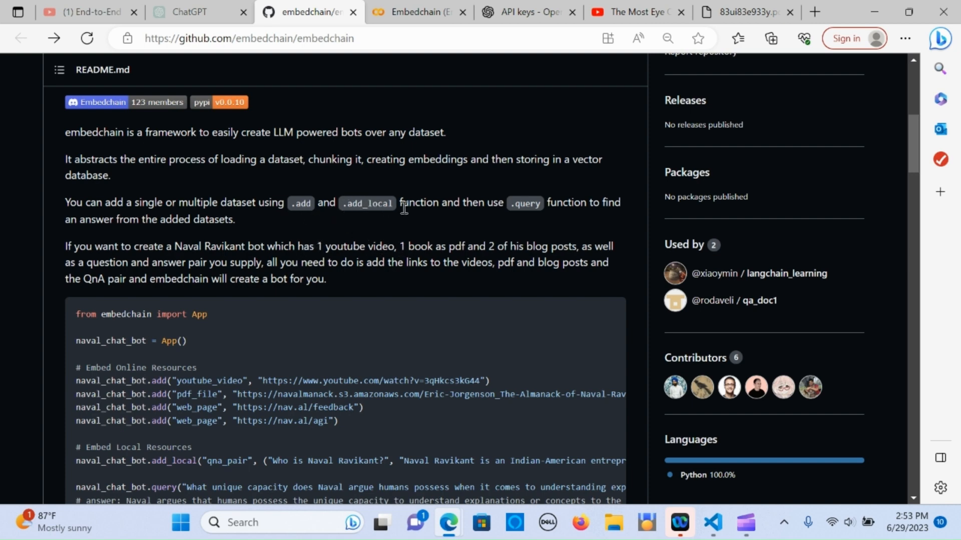
mouse_move(523, 222)
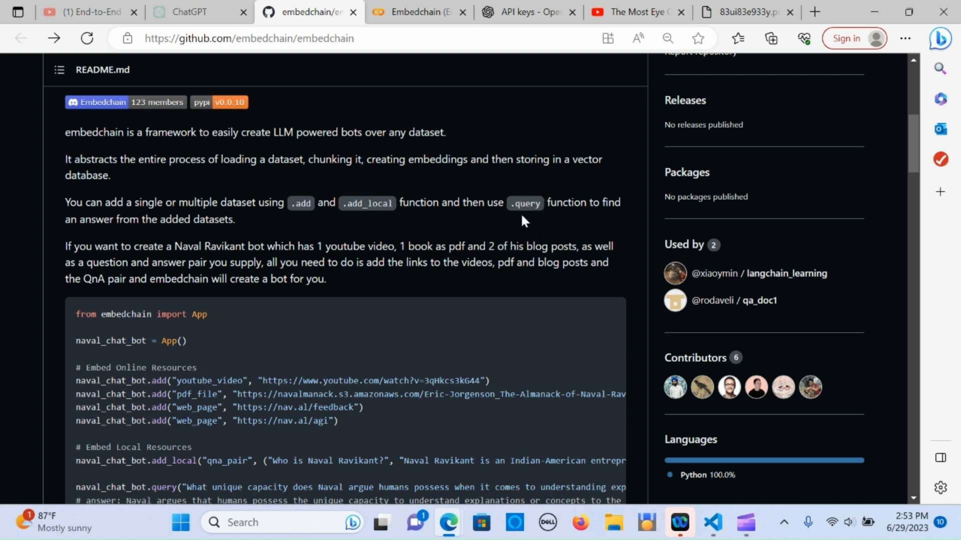
mouse_move(610, 234)
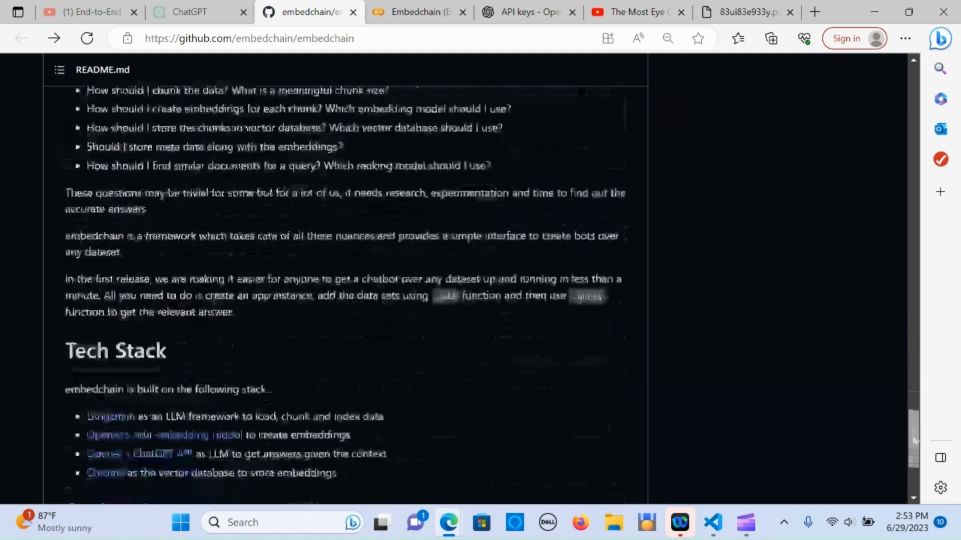
scroll("down", 3)
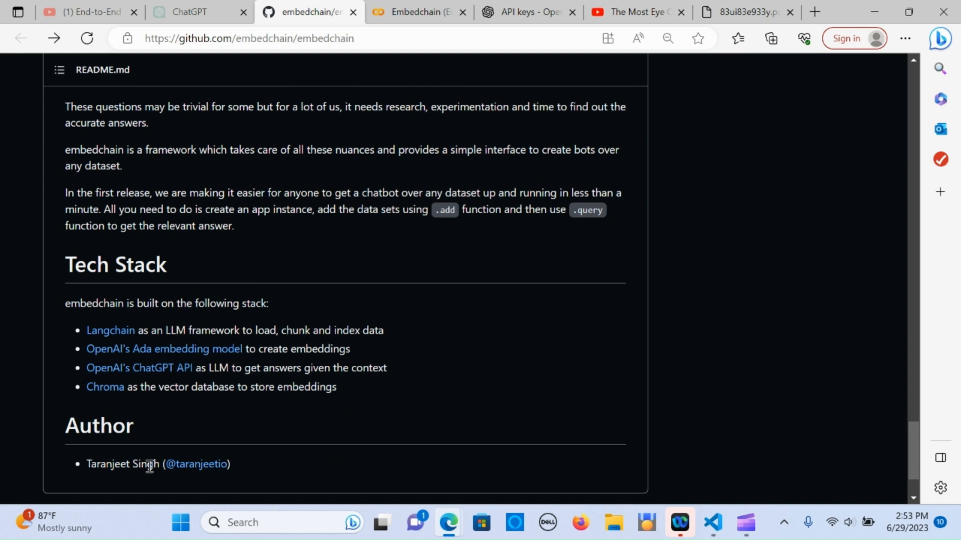
mouse_move(83, 370)
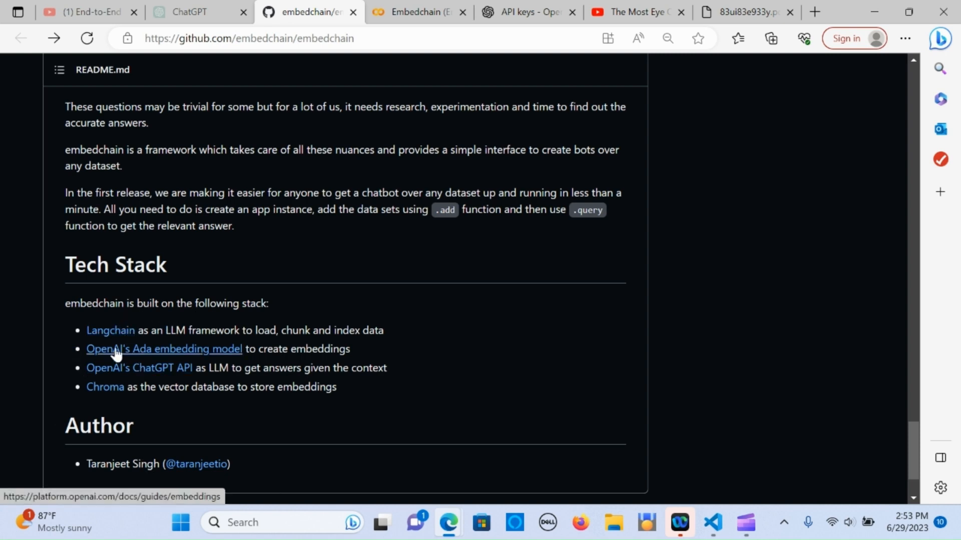
mouse_move(170, 343)
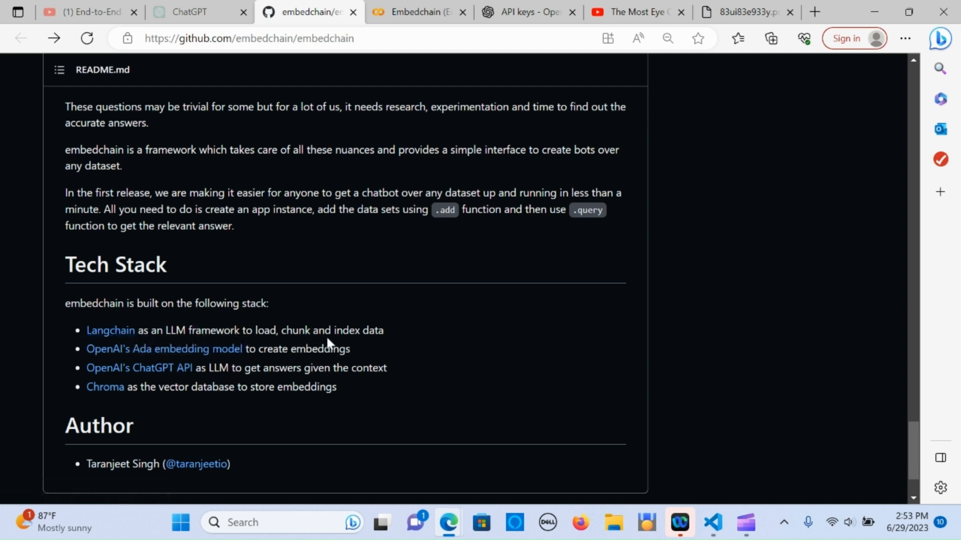
mouse_move(163, 348)
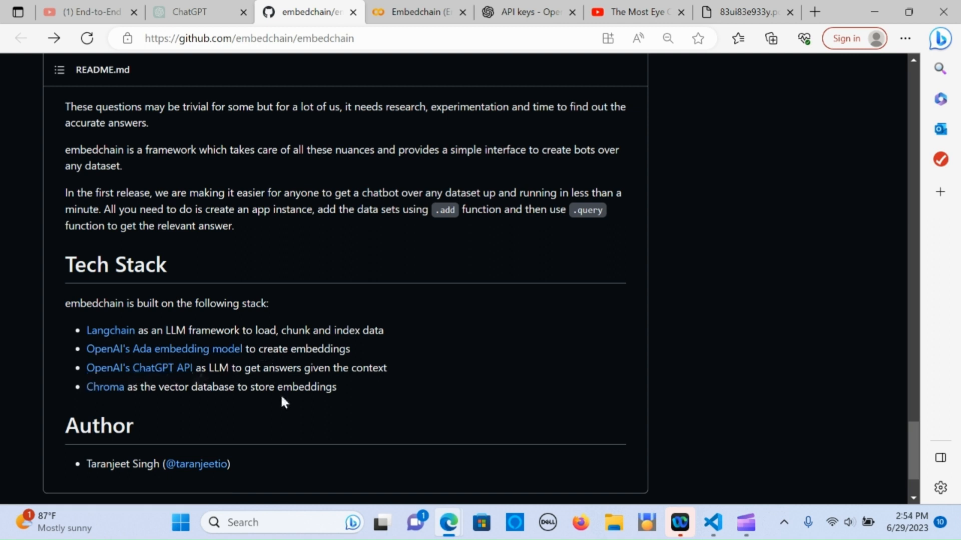
mouse_move(375, 418)
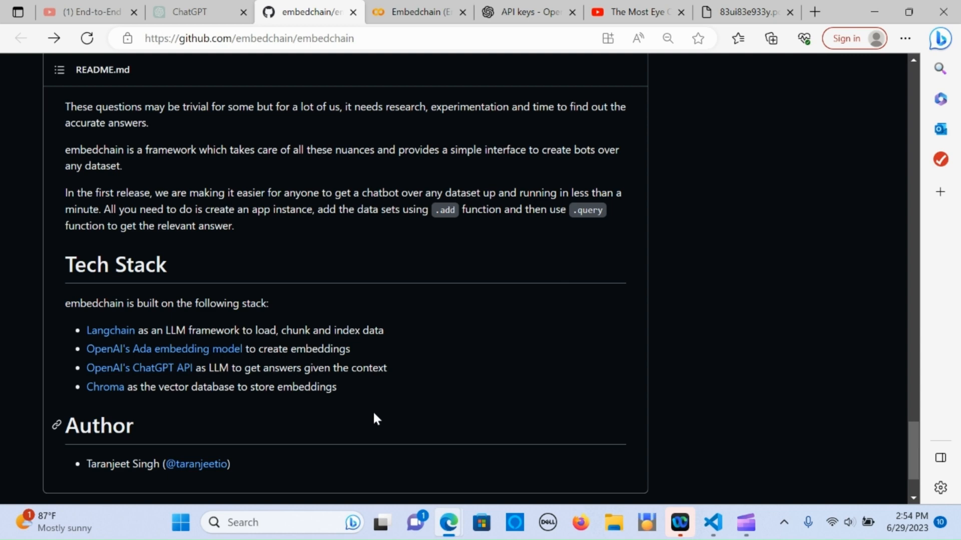
mouse_move(113, 407)
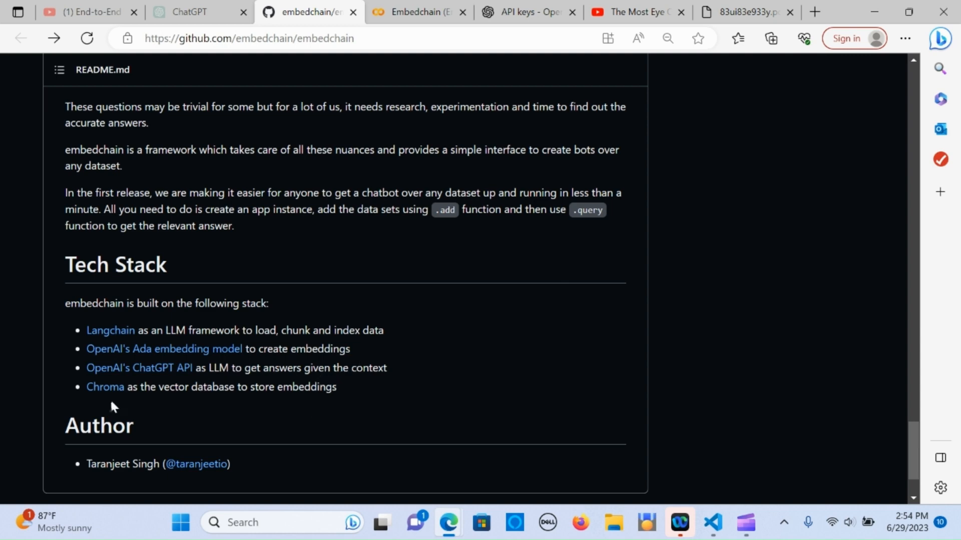
mouse_move(901, 441)
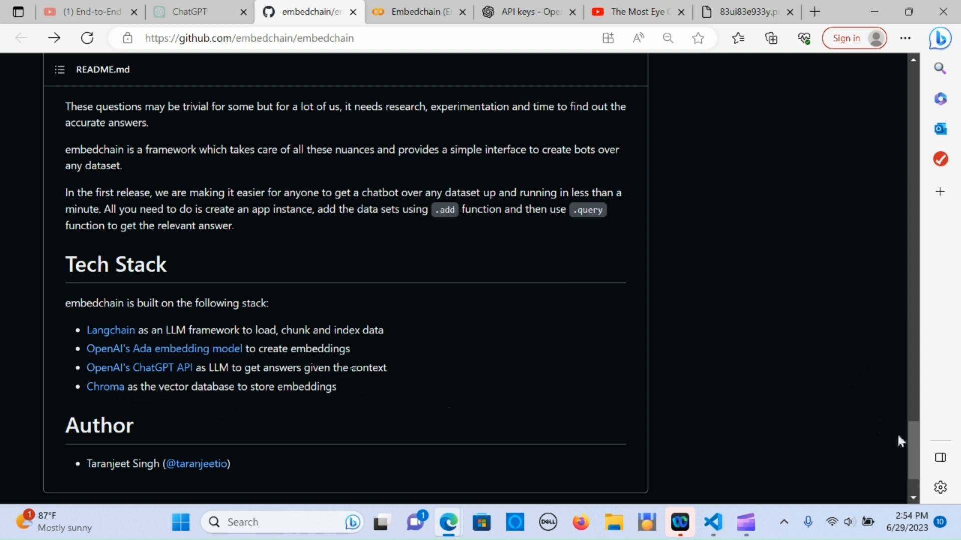
Step: Scroll the README to the Getting Started section with pip install and API key usage
scroll("up", 3)
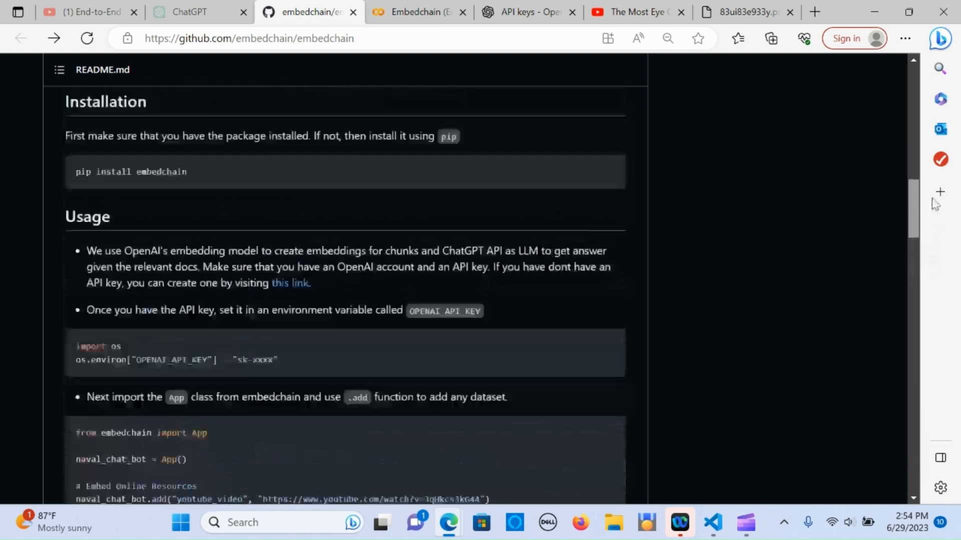
scroll("down", 3)
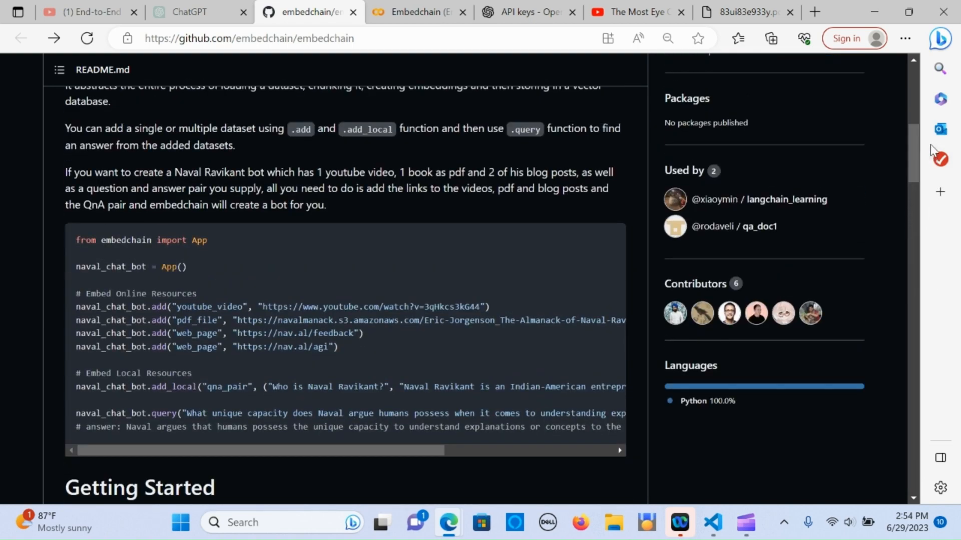
scroll("up", 3)
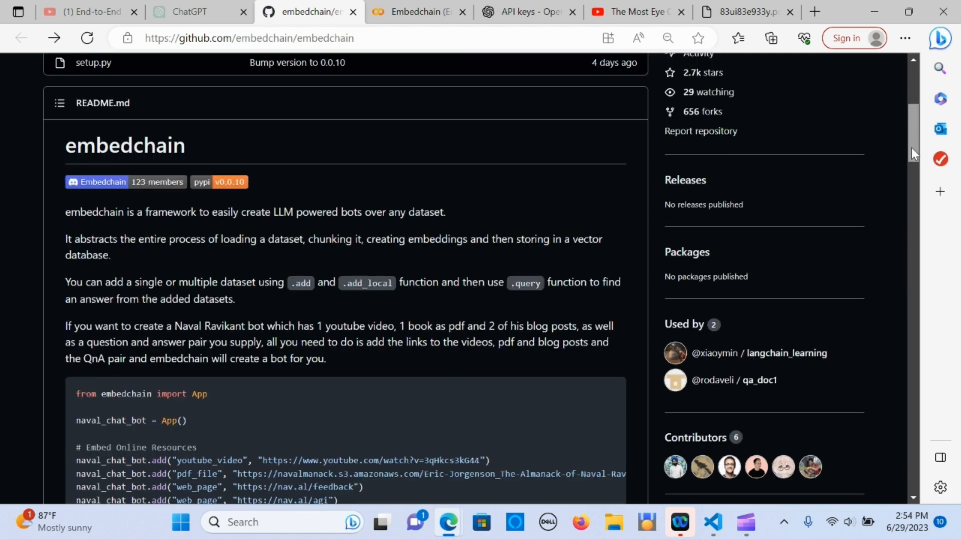
scroll("down", 3)
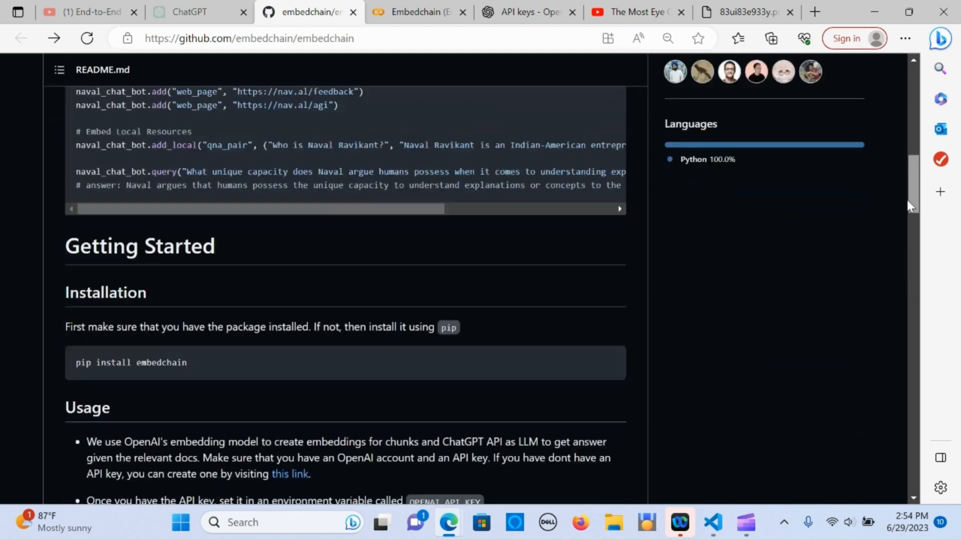
scroll("down", 3)
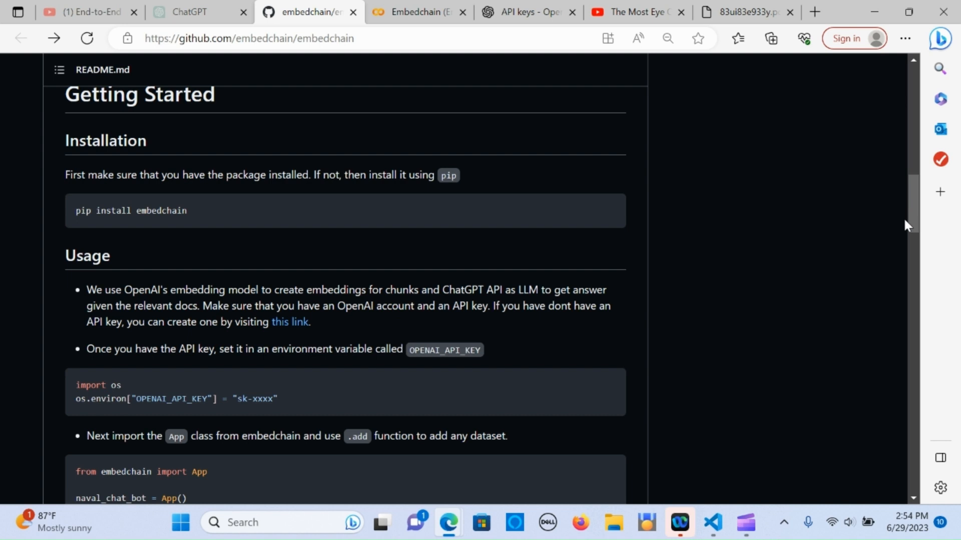
mouse_move(184, 258)
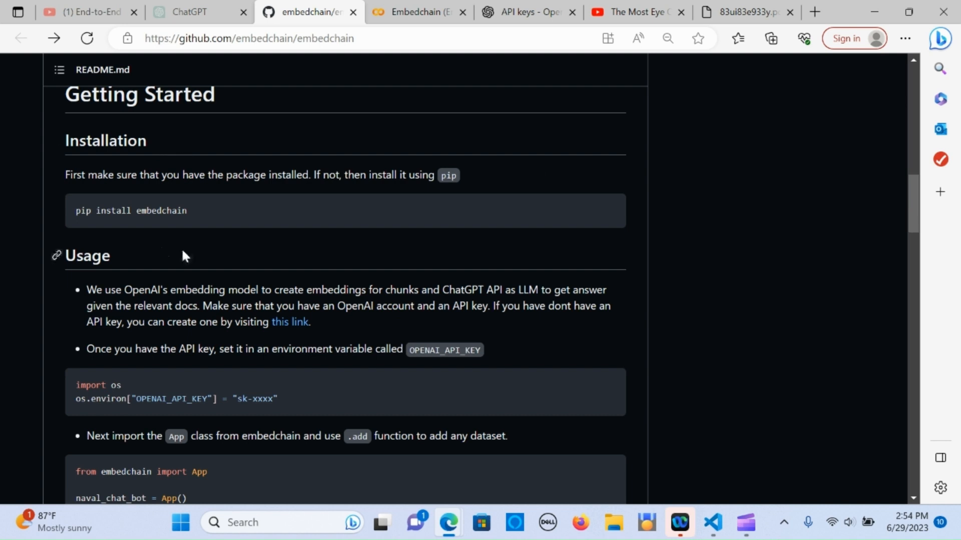
mouse_move(370, 275)
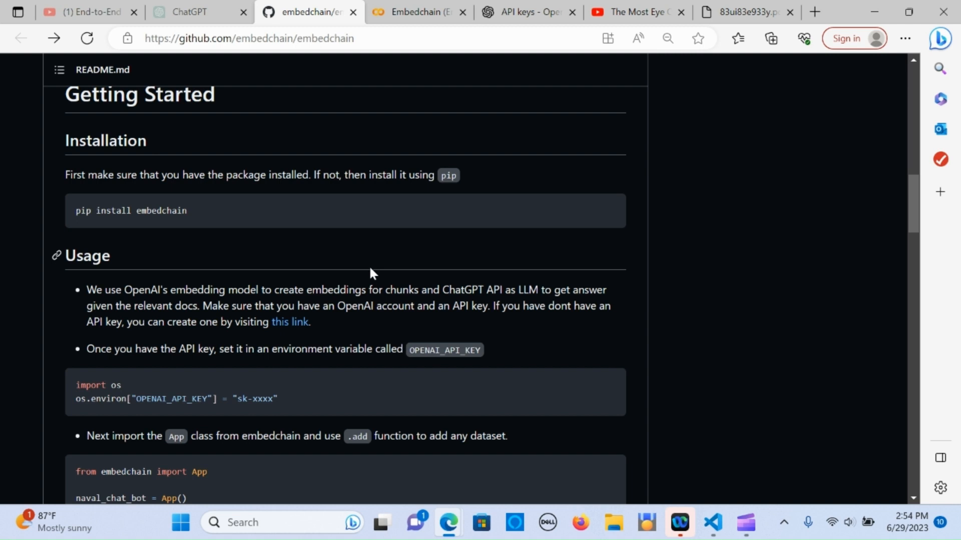
mouse_move(219, 294)
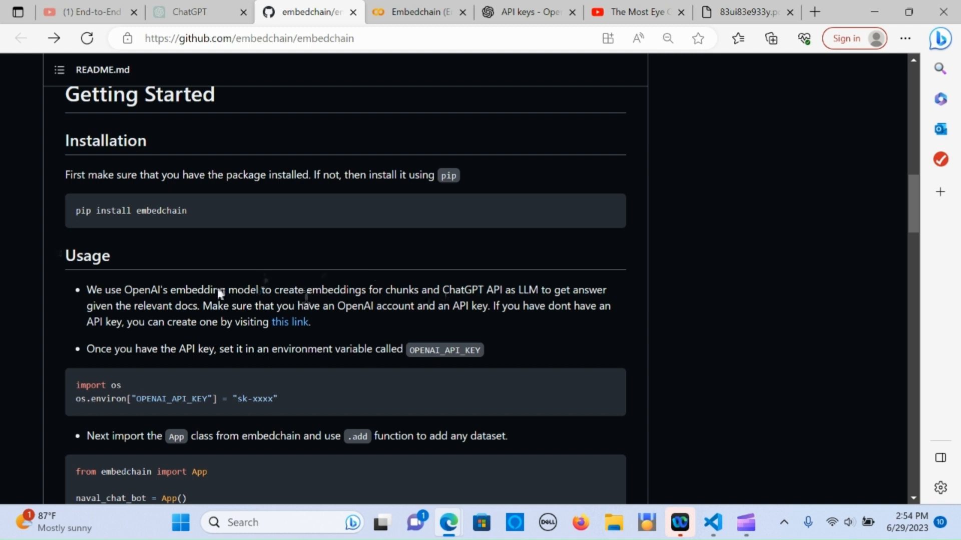
mouse_move(35, 239)
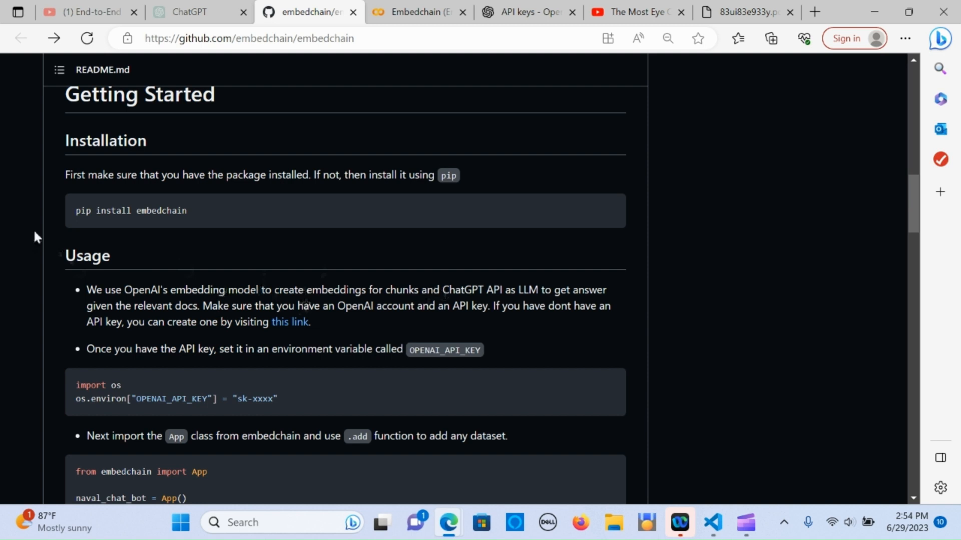
mouse_move(217, 388)
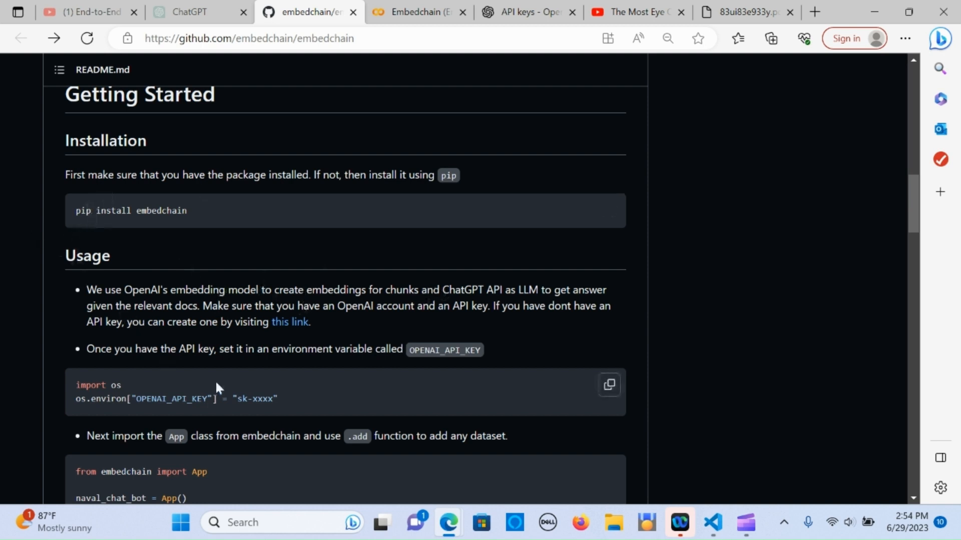
mouse_move(130, 360)
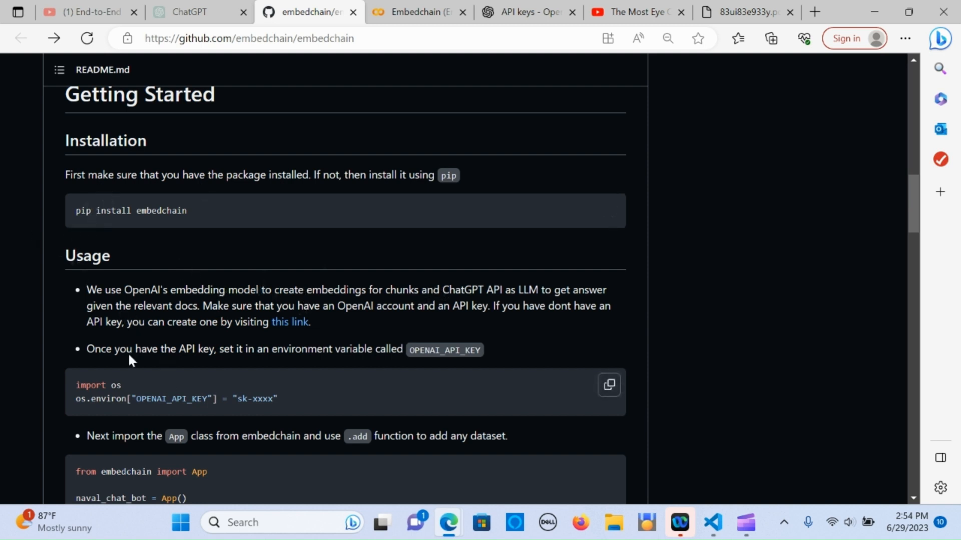
mouse_move(176, 233)
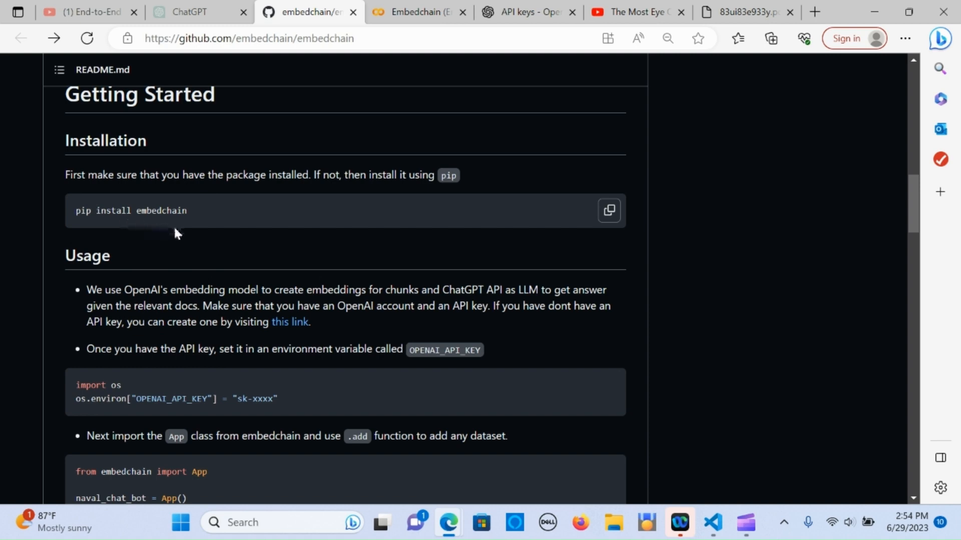
mouse_move(812, 248)
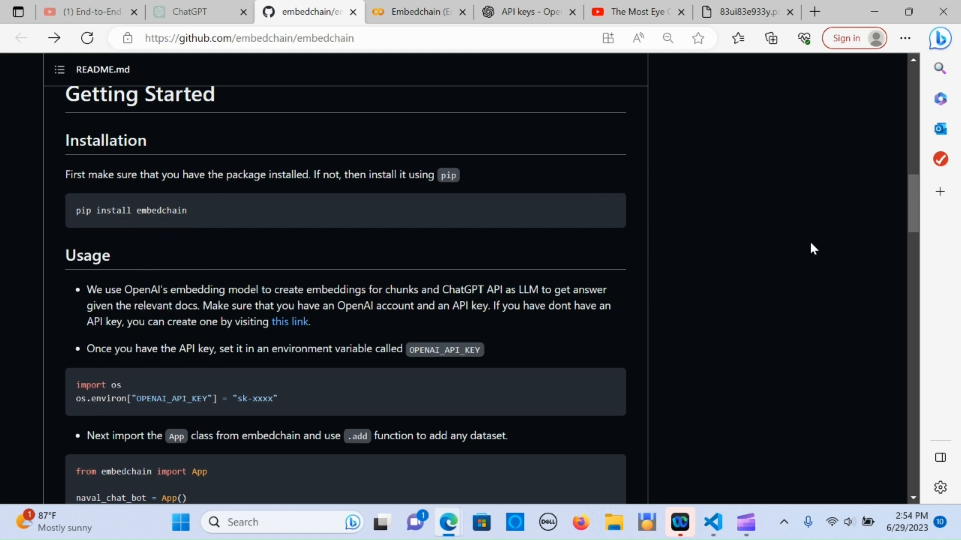
scroll("down", 3)
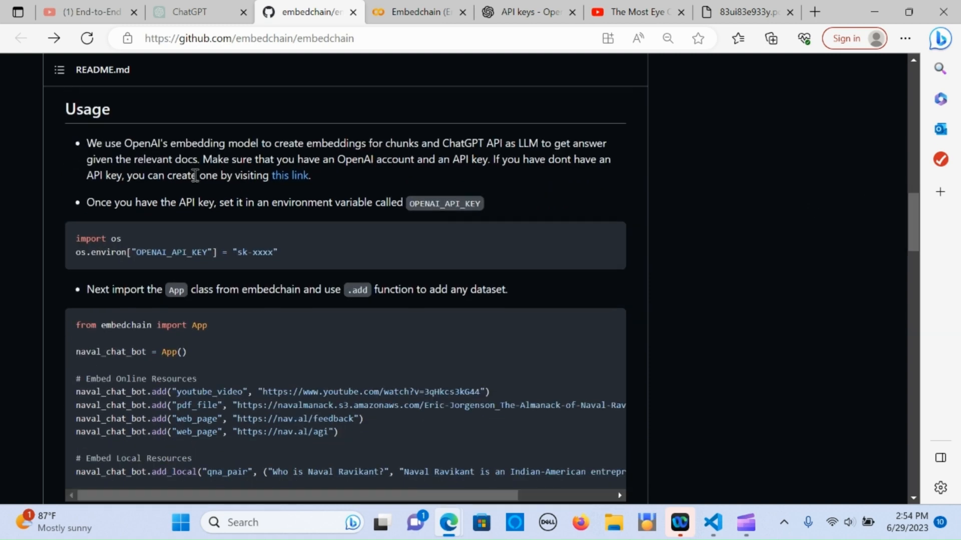
mouse_move(403, 174)
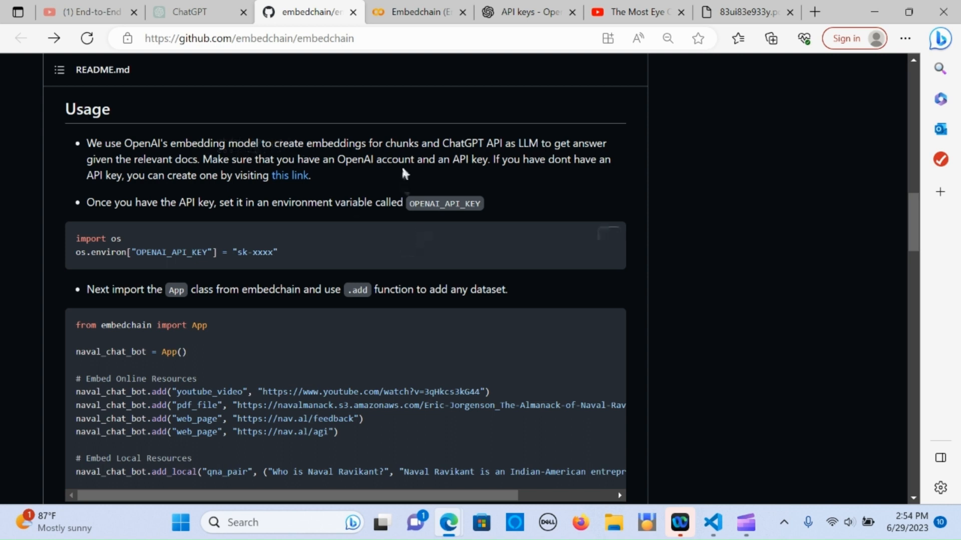
mouse_move(514, 153)
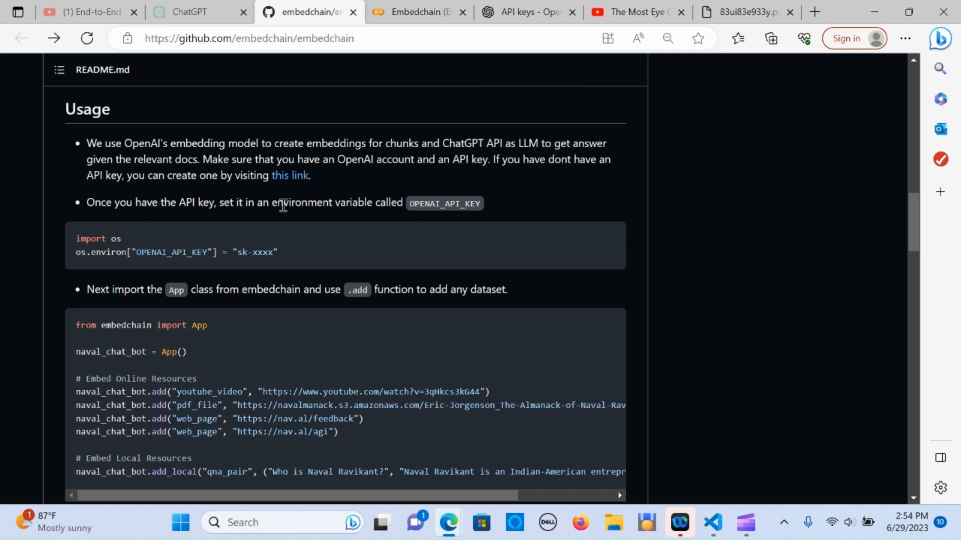
mouse_move(223, 220)
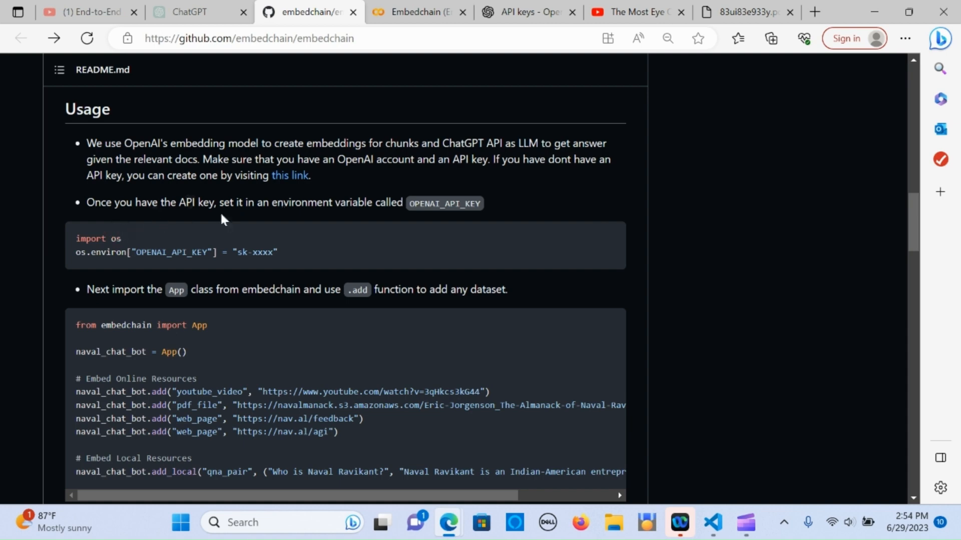
mouse_move(311, 219)
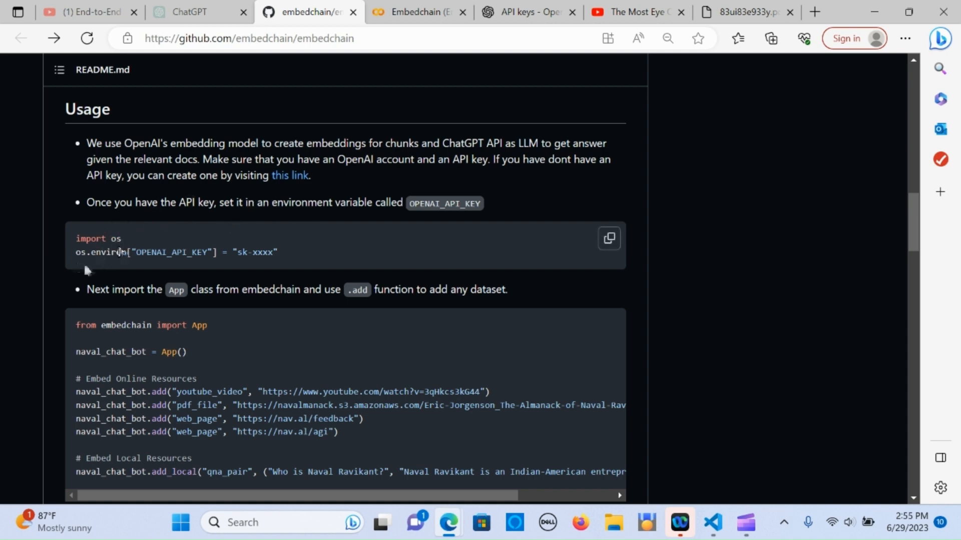
mouse_move(116, 258)
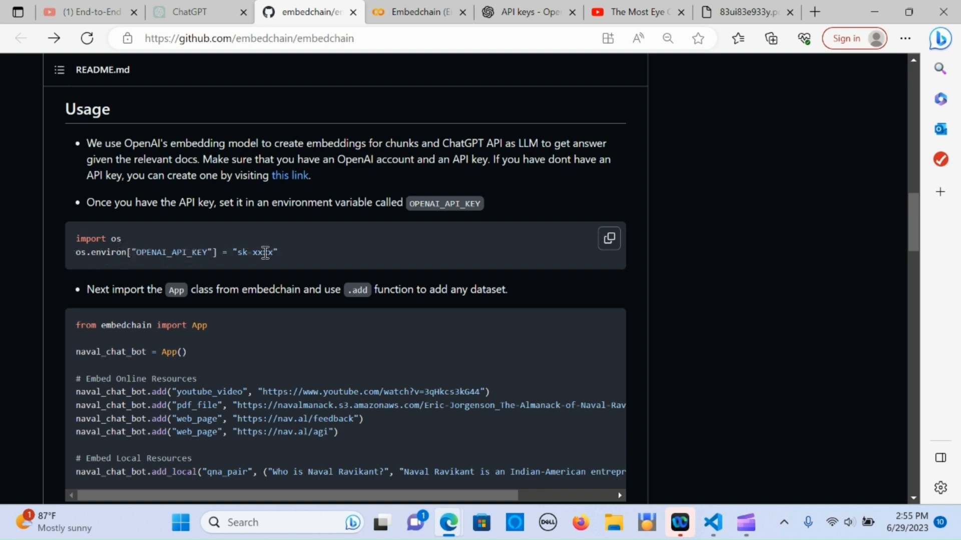
Step: Generate a new OpenAI secret key, copy it, and return to the embedchain repo tab
left_click(527, 12)
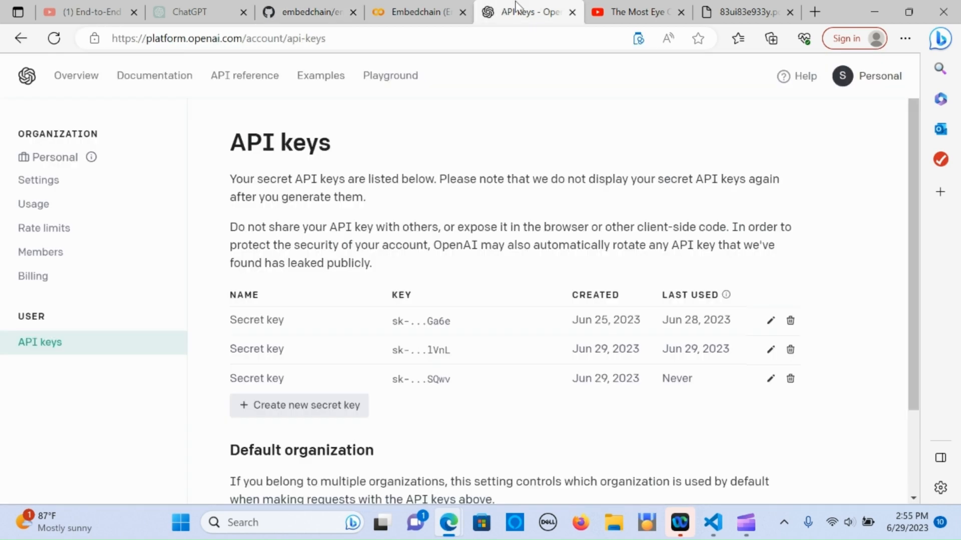
mouse_move(390, 75)
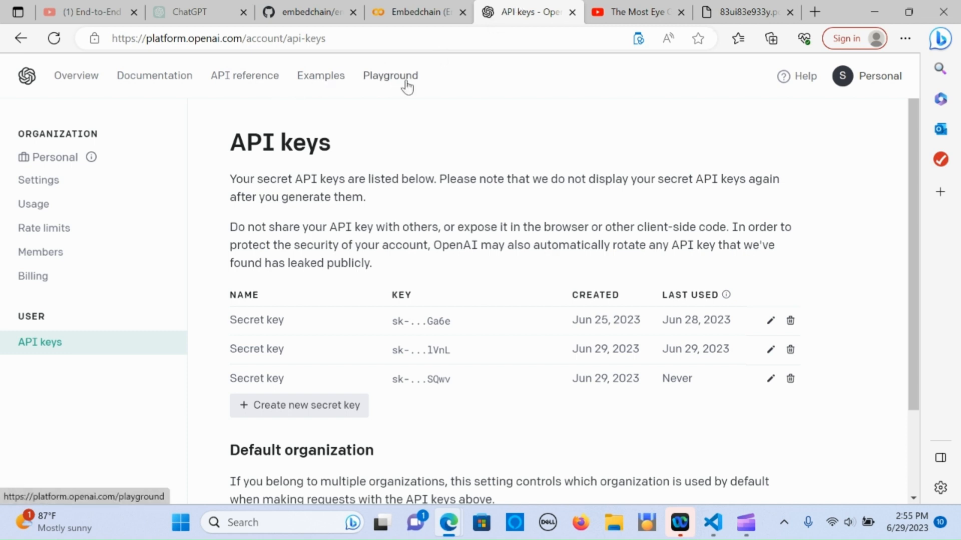
mouse_move(72, 348)
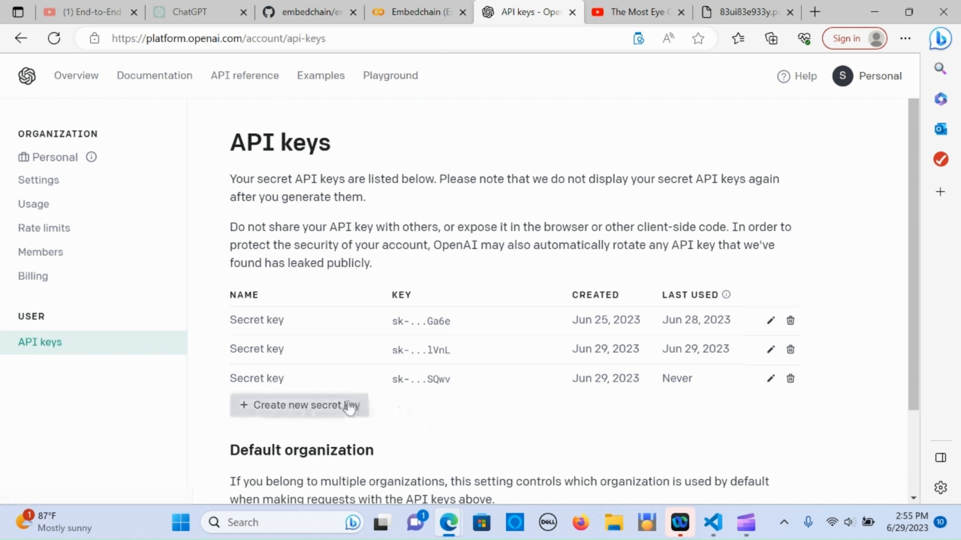
left_click(306, 405)
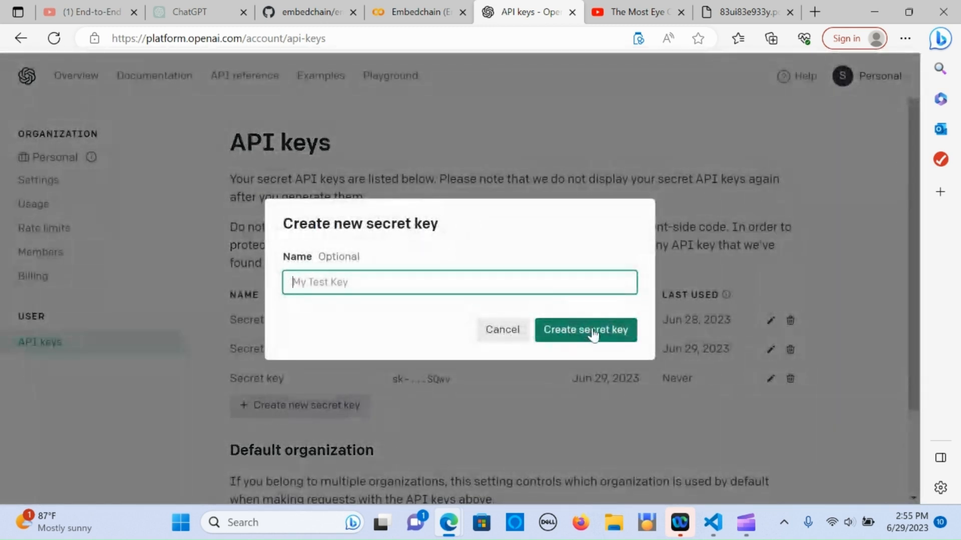
left_click(585, 330)
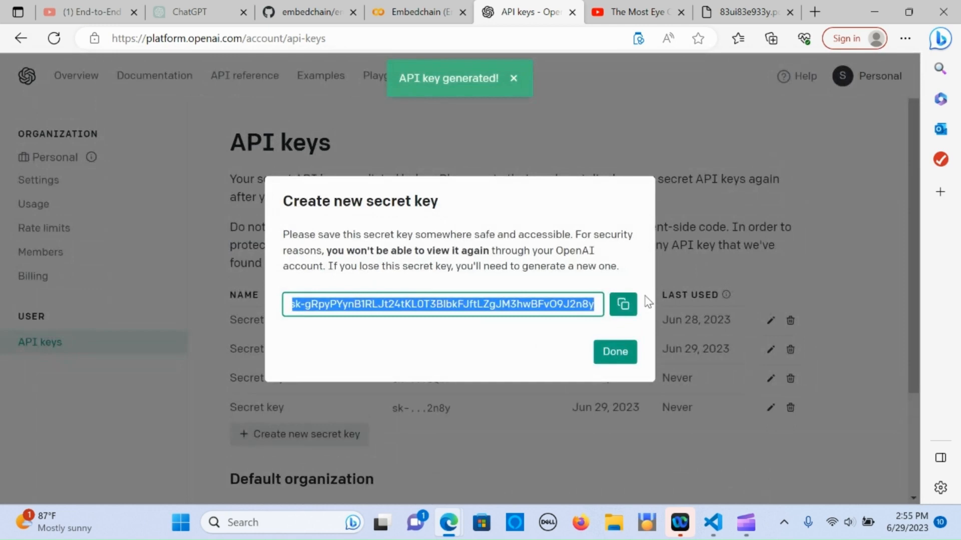
left_click(621, 304)
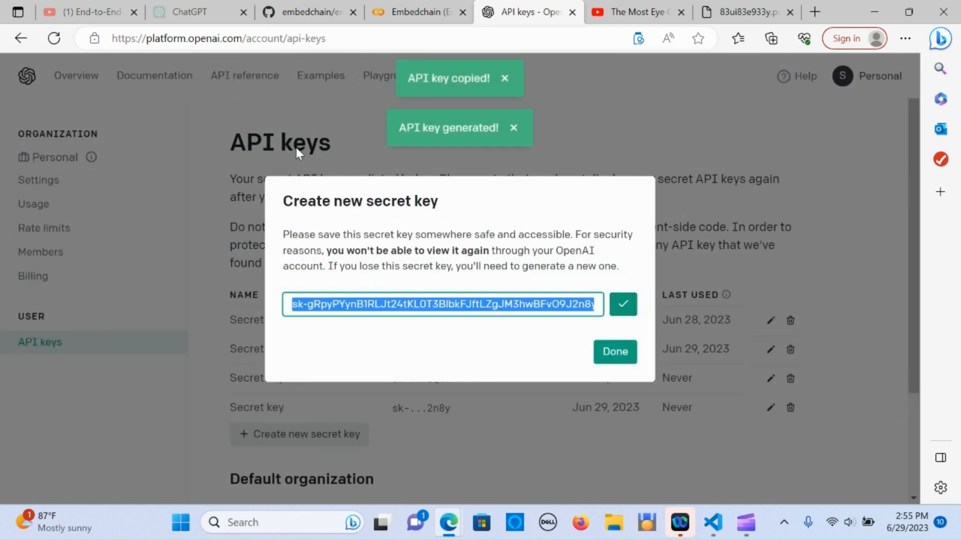
left_click(301, 12)
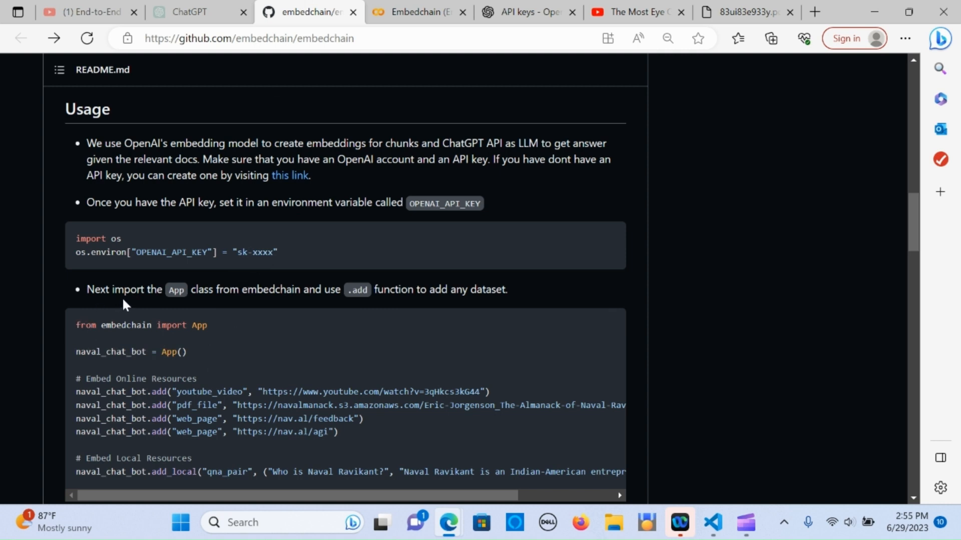
mouse_move(227, 294)
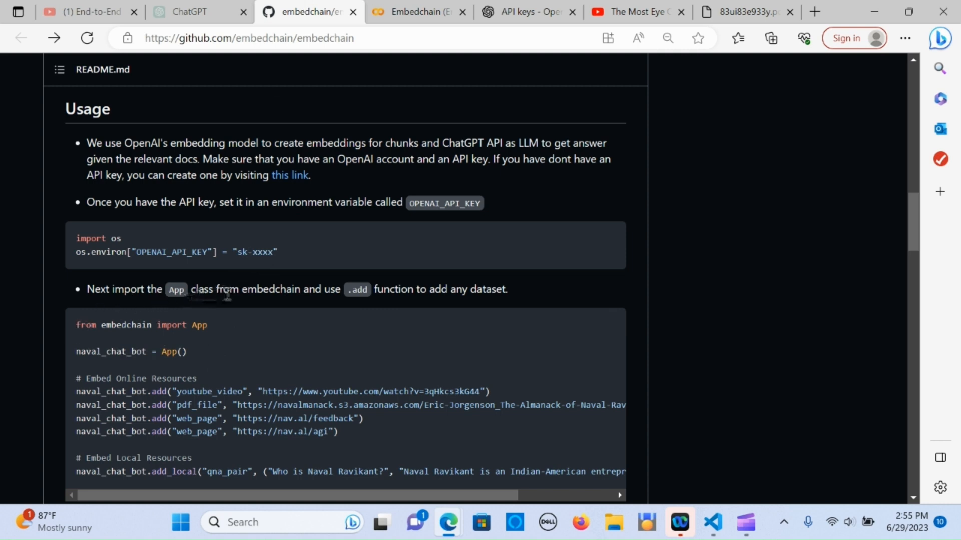
mouse_move(306, 293)
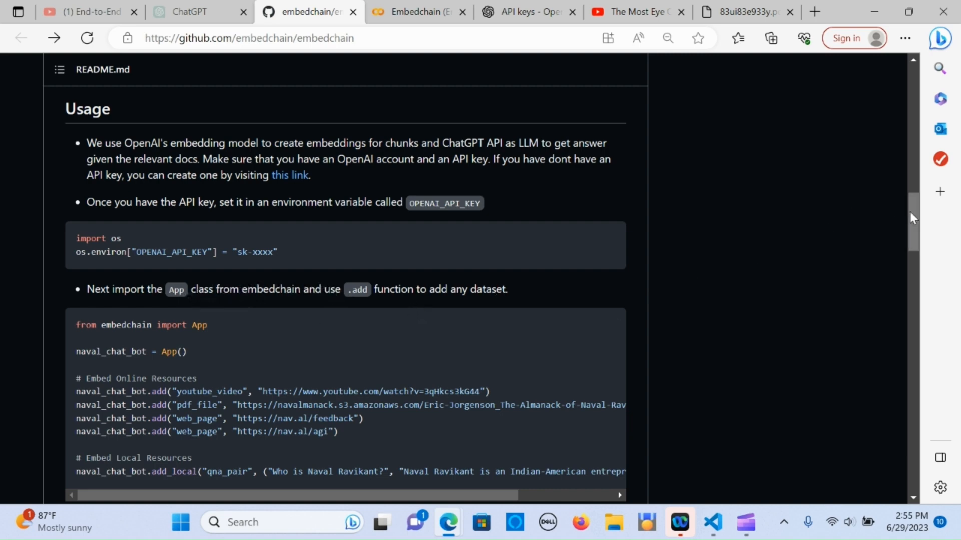
Step: Scroll the README to the code block with the .add and .add_local source calls
scroll("down", 3)
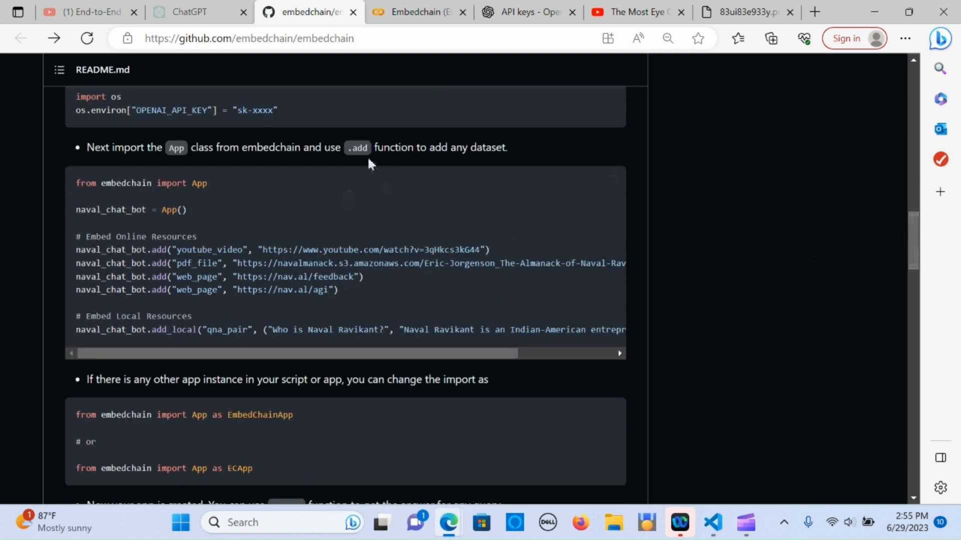
mouse_move(496, 147)
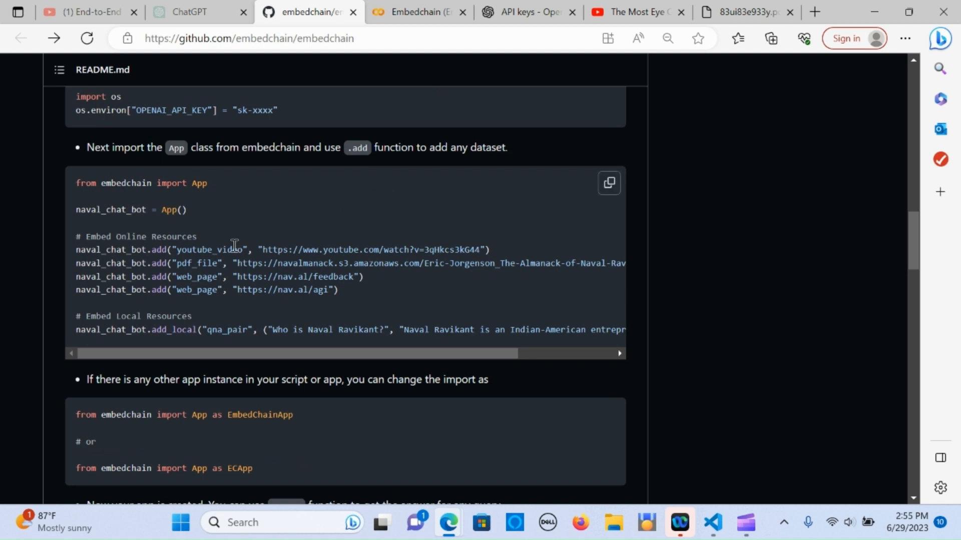
mouse_move(121, 218)
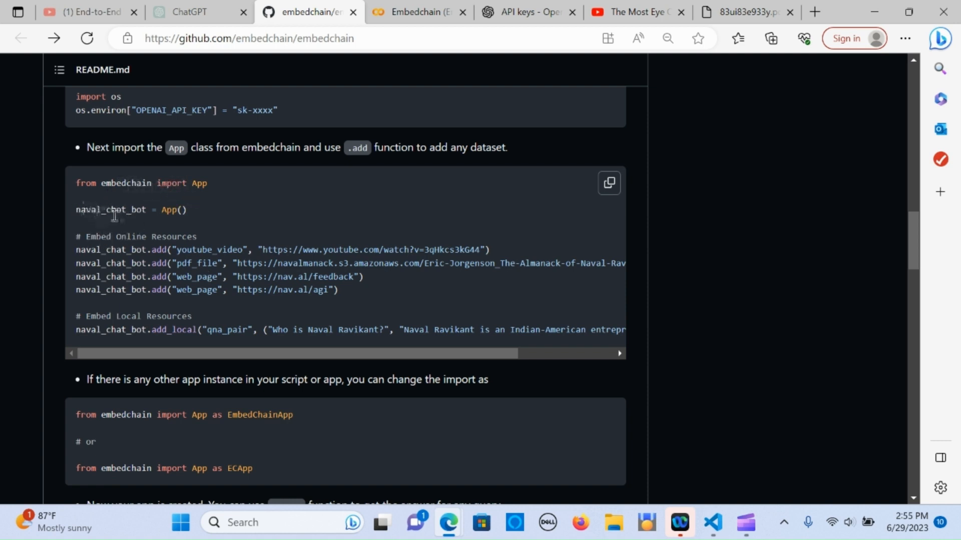
mouse_move(121, 214)
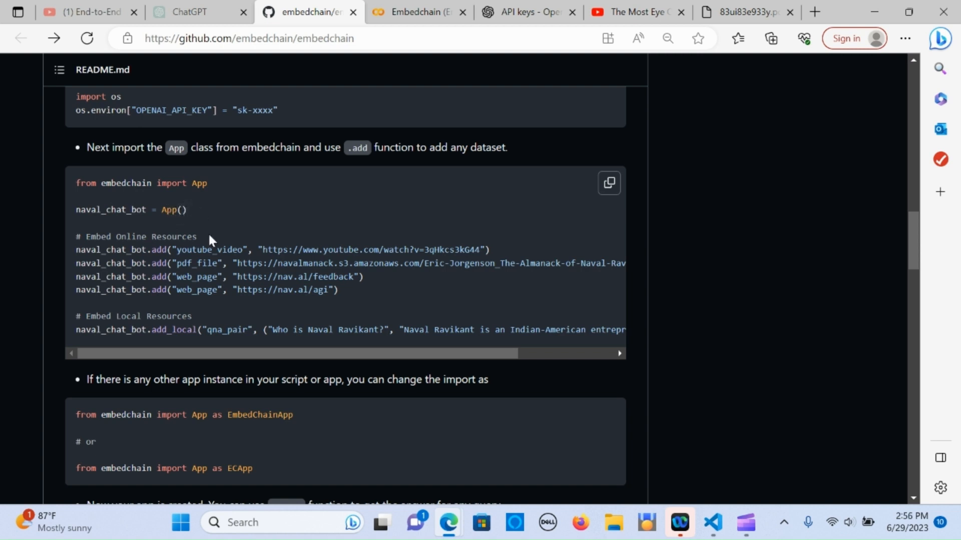
mouse_move(132, 266)
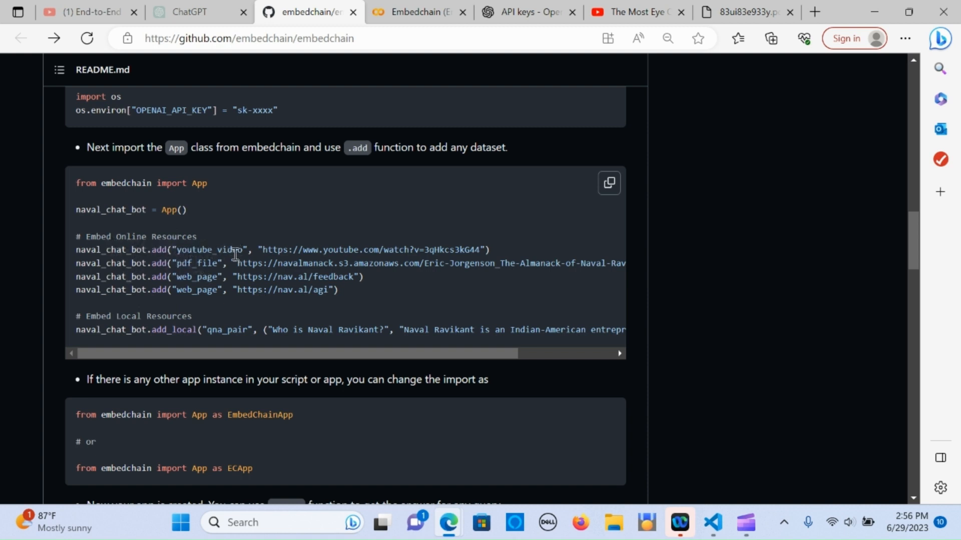
mouse_move(262, 249)
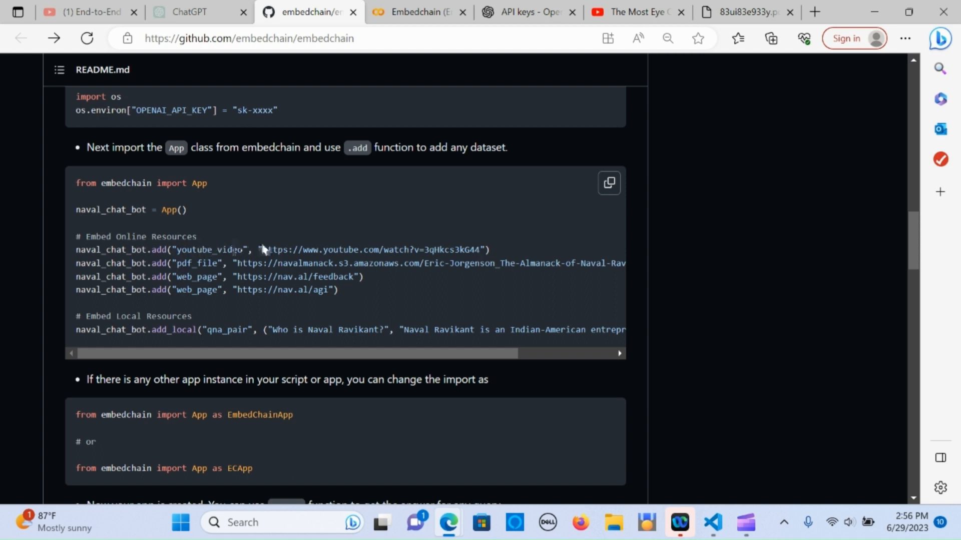
mouse_move(199, 266)
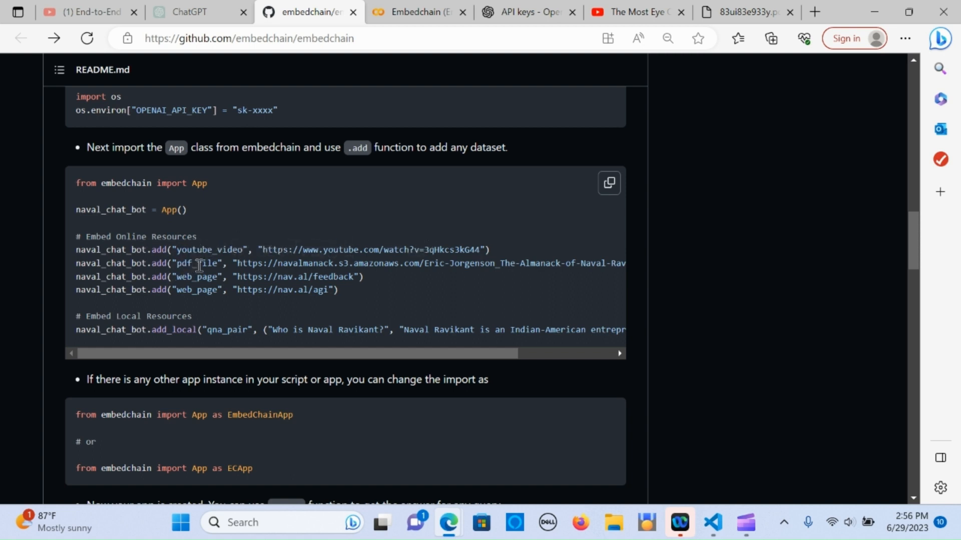
mouse_move(342, 275)
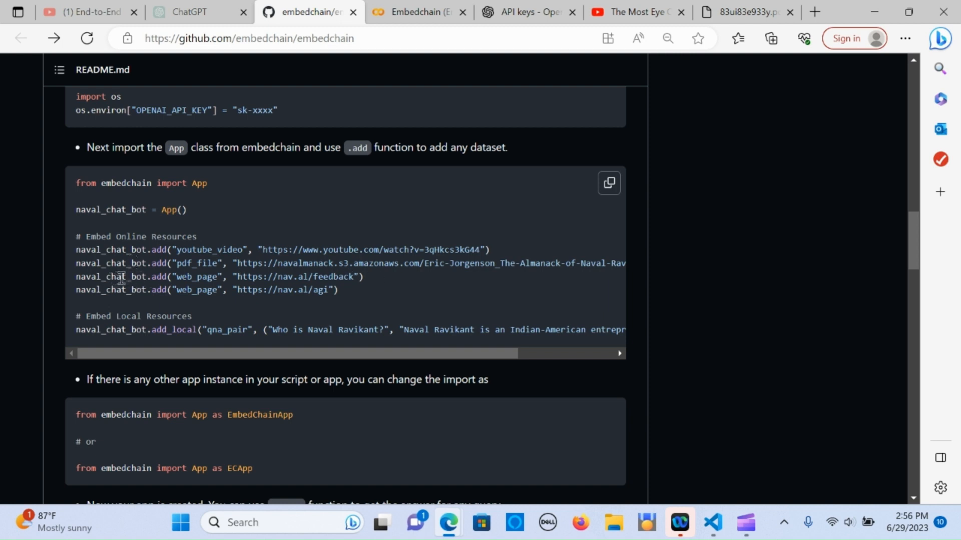
mouse_move(280, 283)
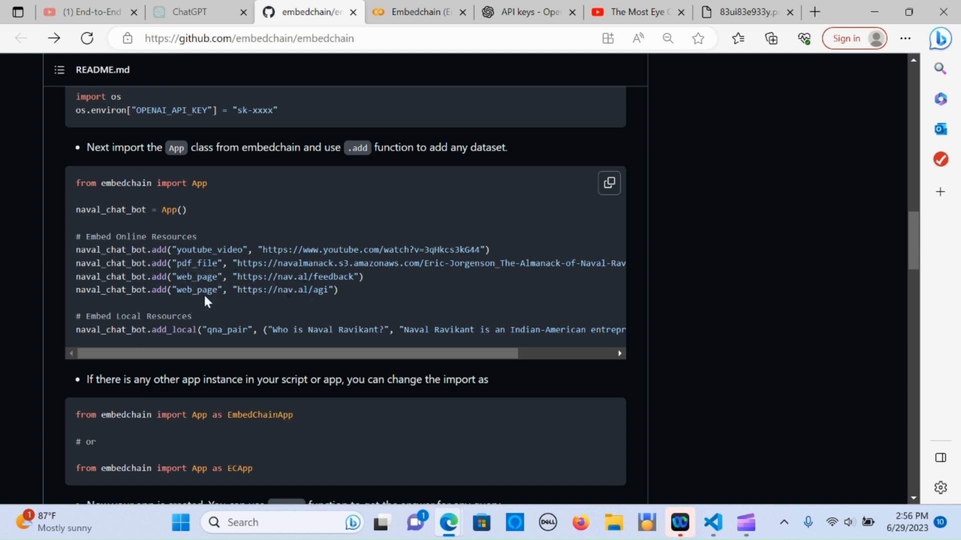
mouse_move(275, 295)
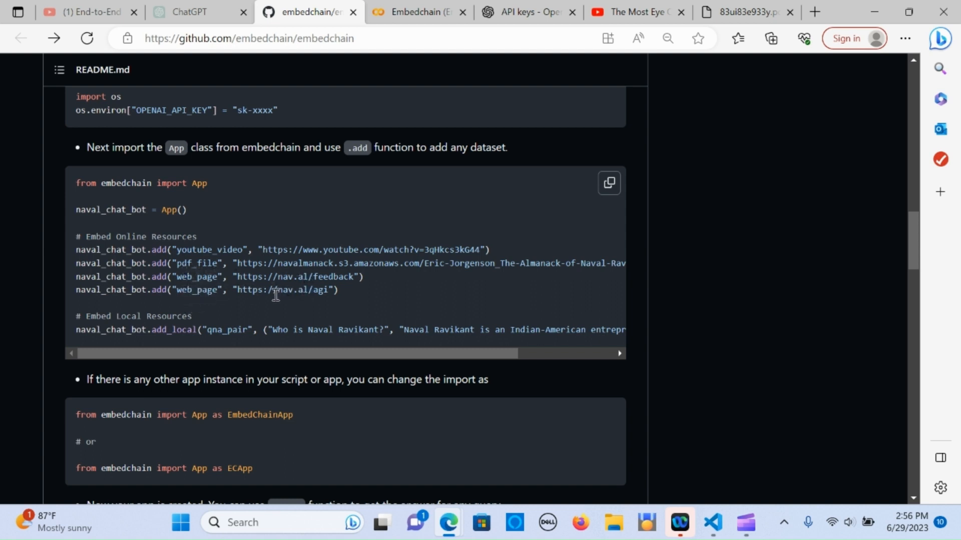
mouse_move(204, 263)
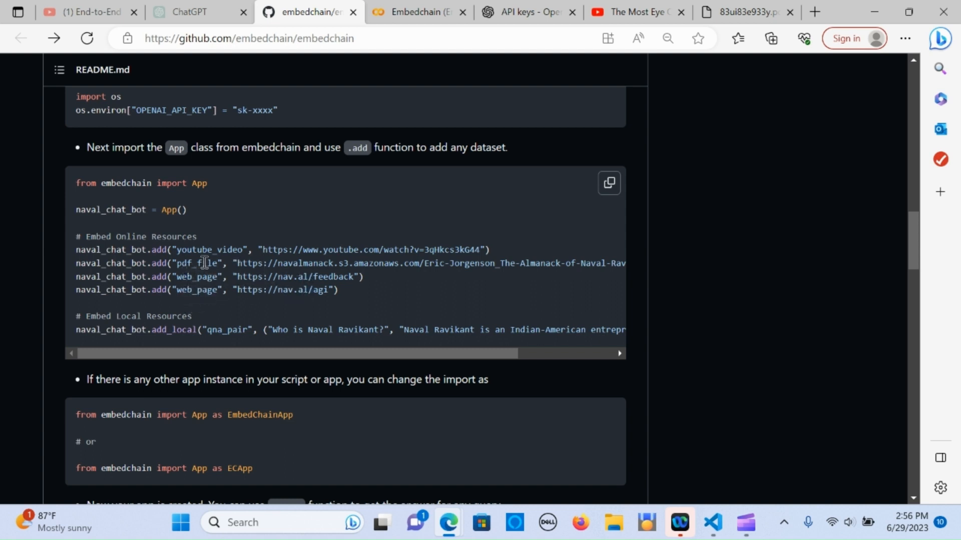
mouse_move(830, 257)
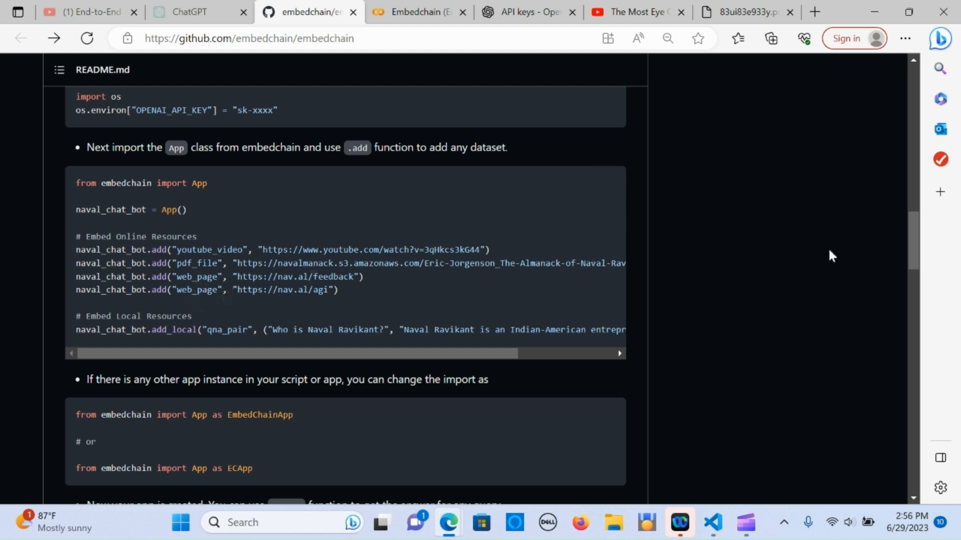
mouse_move(135, 329)
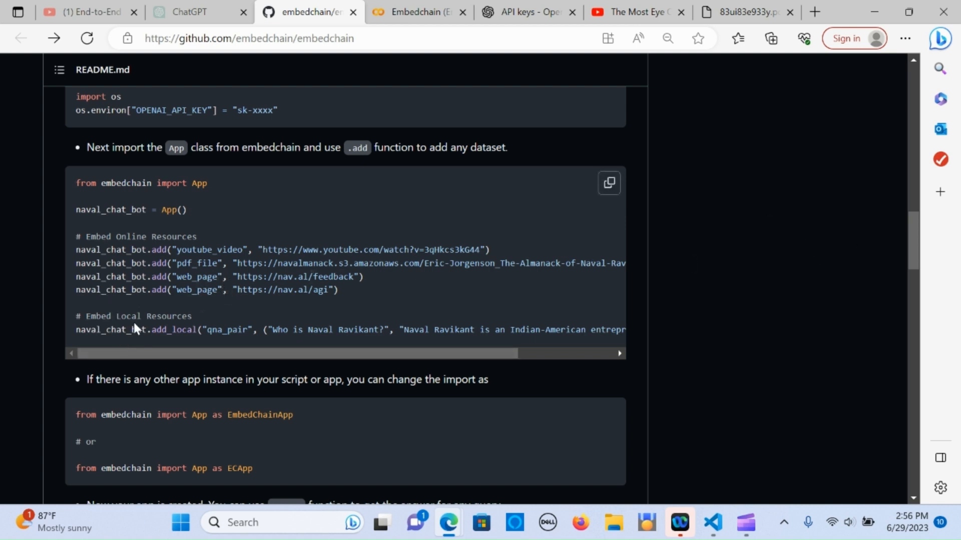
mouse_move(208, 329)
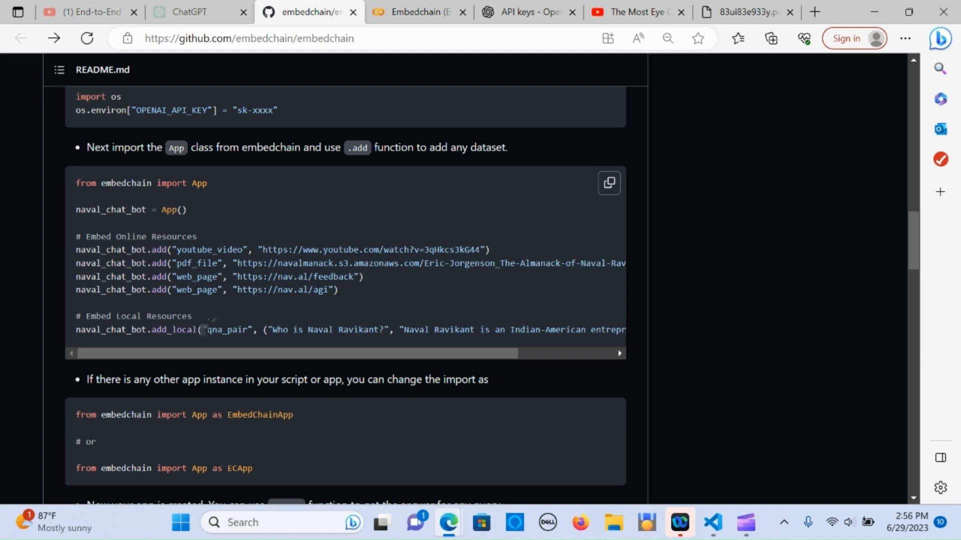
mouse_move(227, 342)
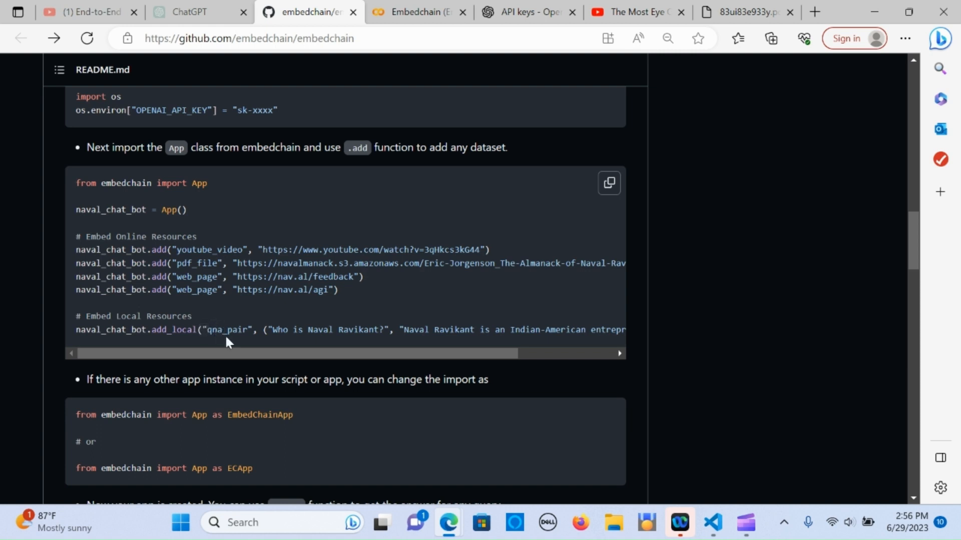
mouse_move(339, 357)
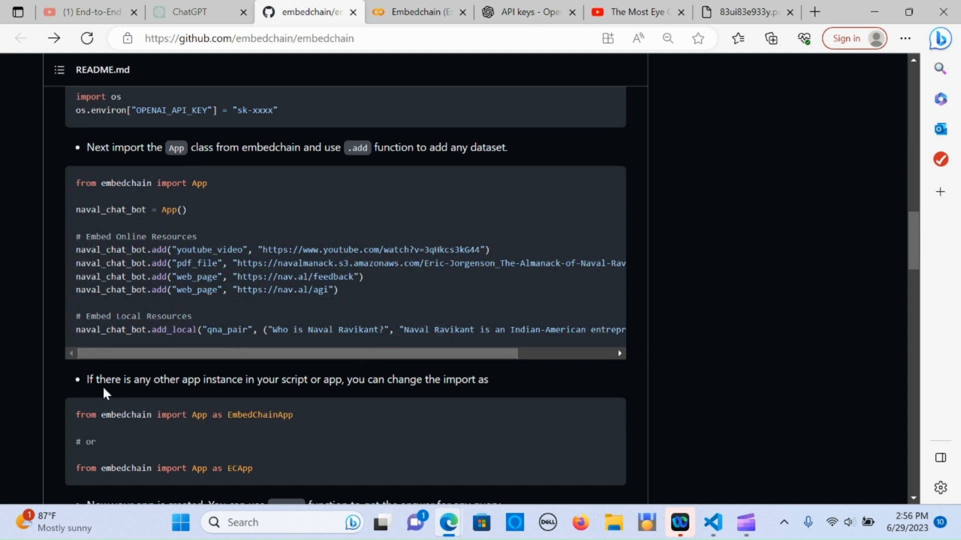
mouse_move(282, 397)
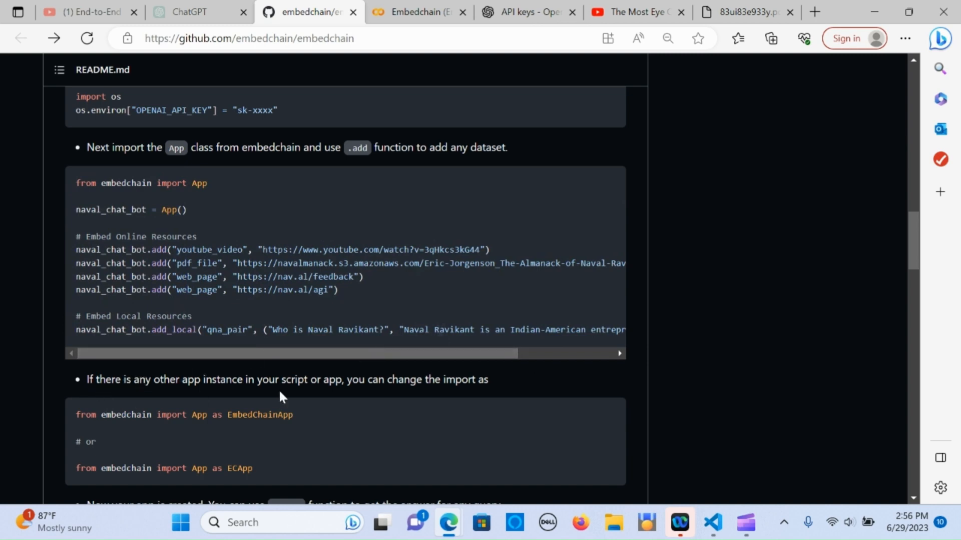
mouse_move(916, 239)
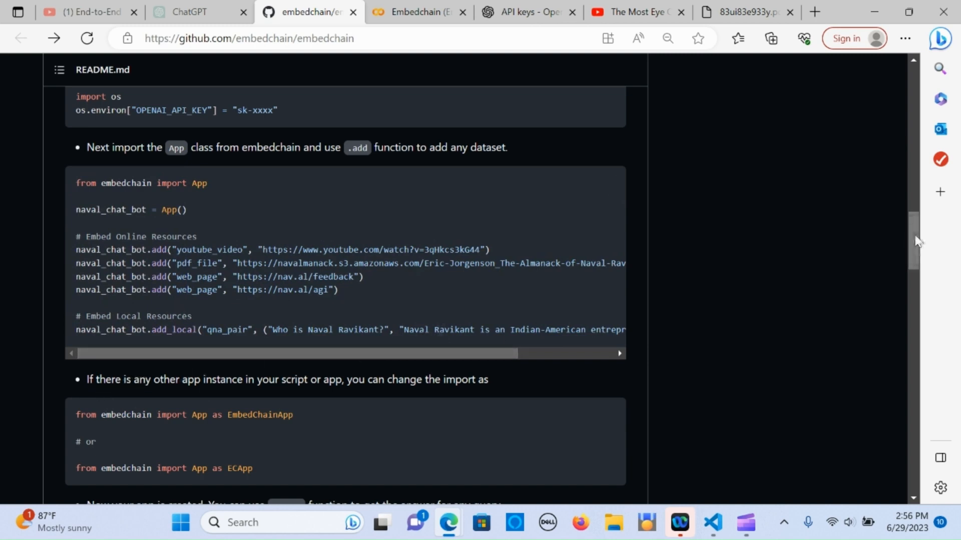
Step: Scroll the README down to the .query example and the Format supported heading
scroll("down", 3)
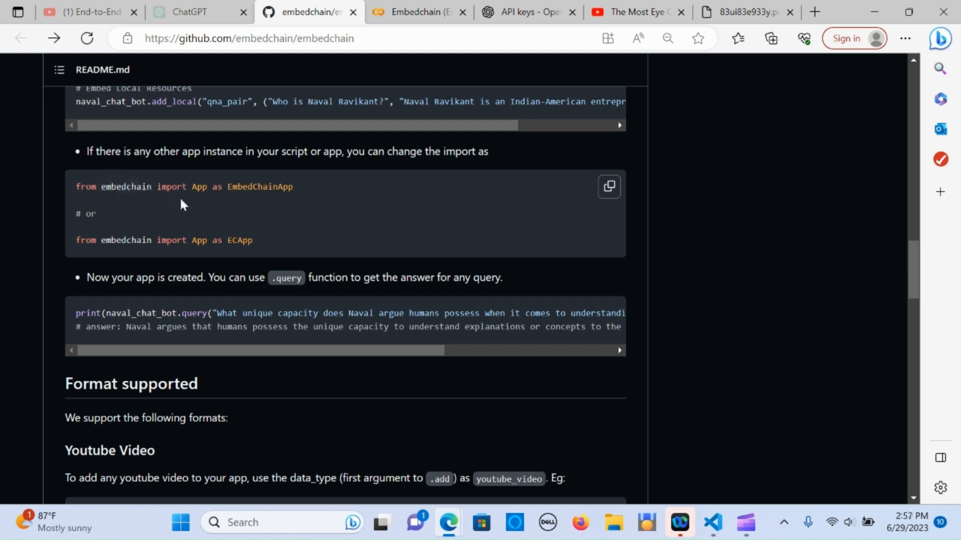
mouse_move(204, 204)
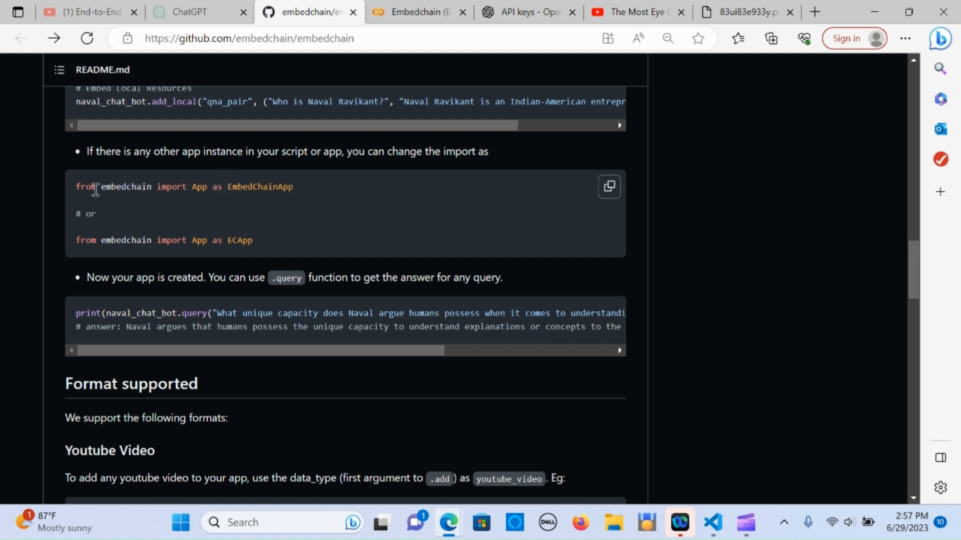
mouse_move(132, 187)
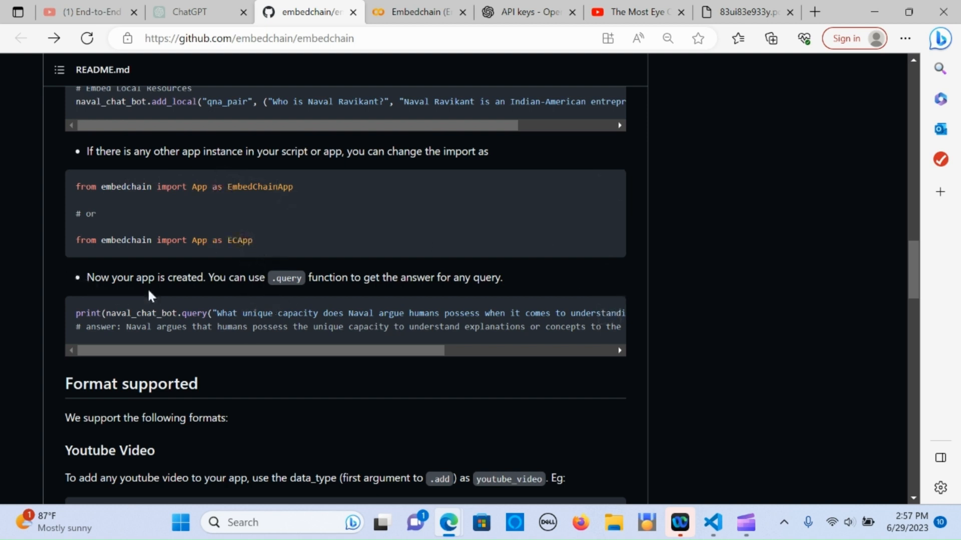
mouse_move(264, 276)
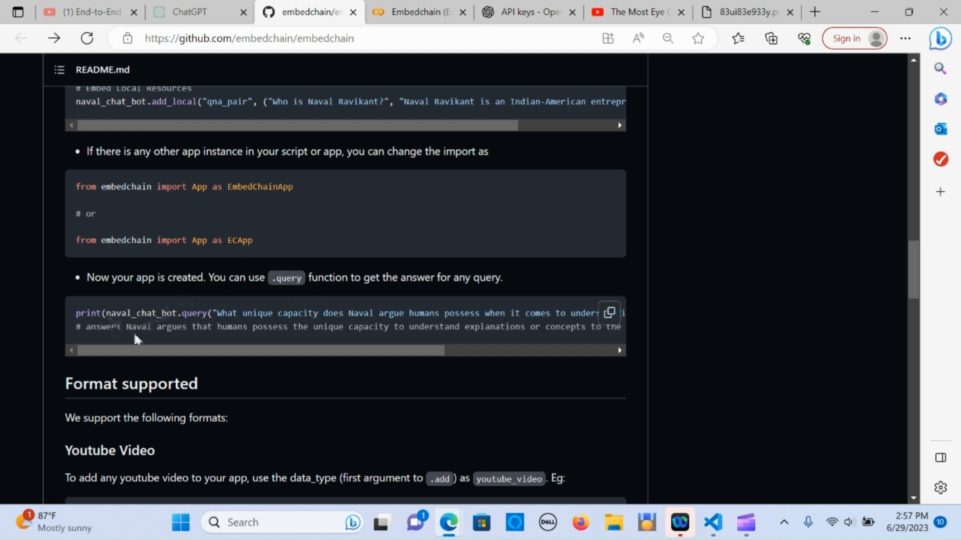
scroll("down", 3)
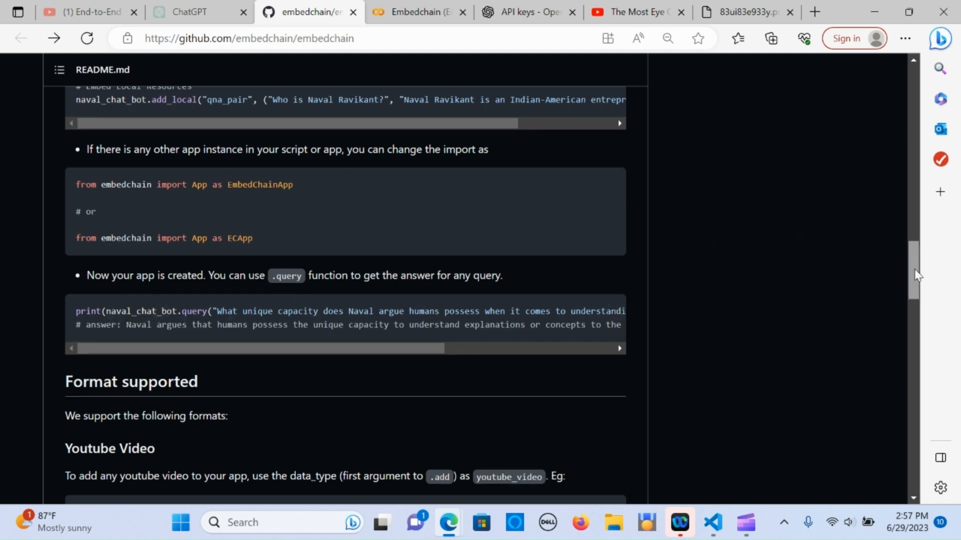
Step: Scroll through the YouTube Video, PDF File, Web Page and Text format sections to QnA Pair
scroll("down", 3)
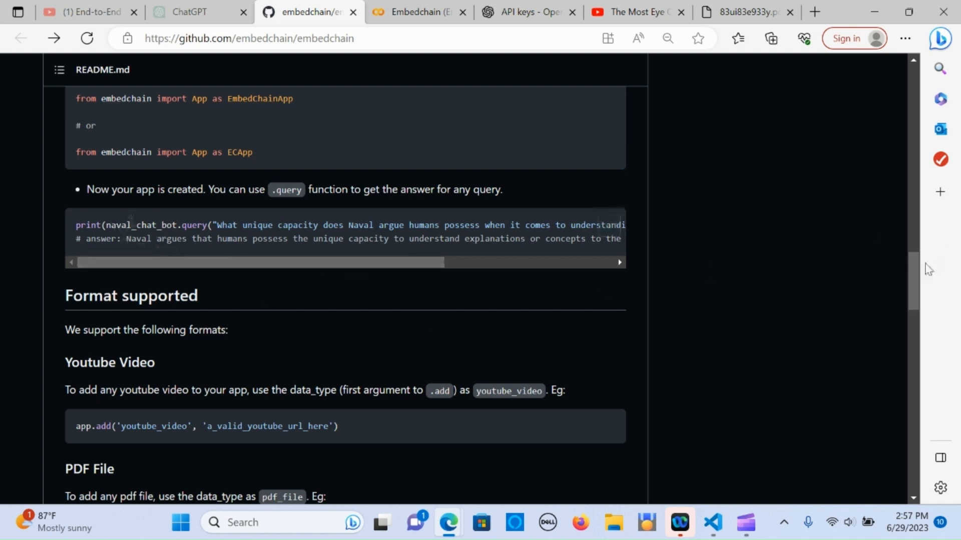
scroll("down", 3)
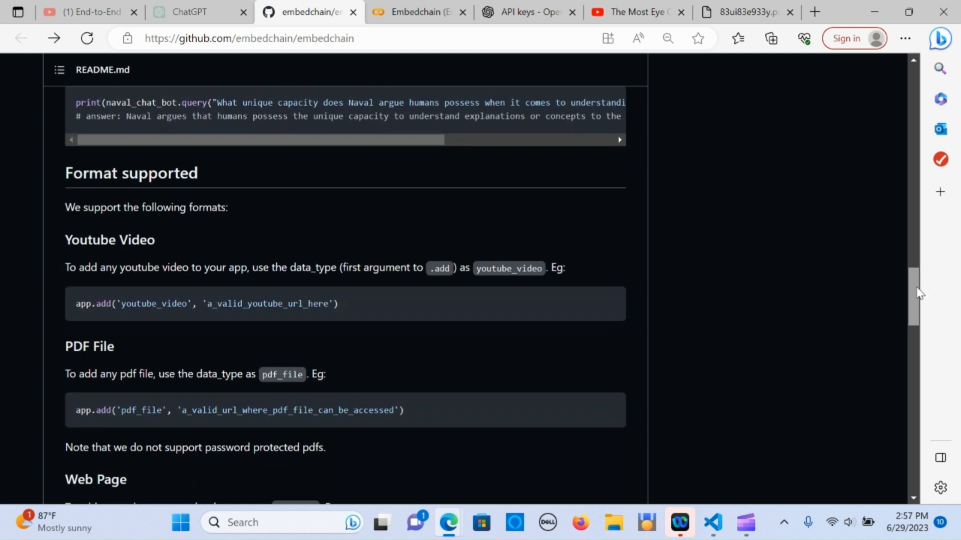
scroll("down", 3)
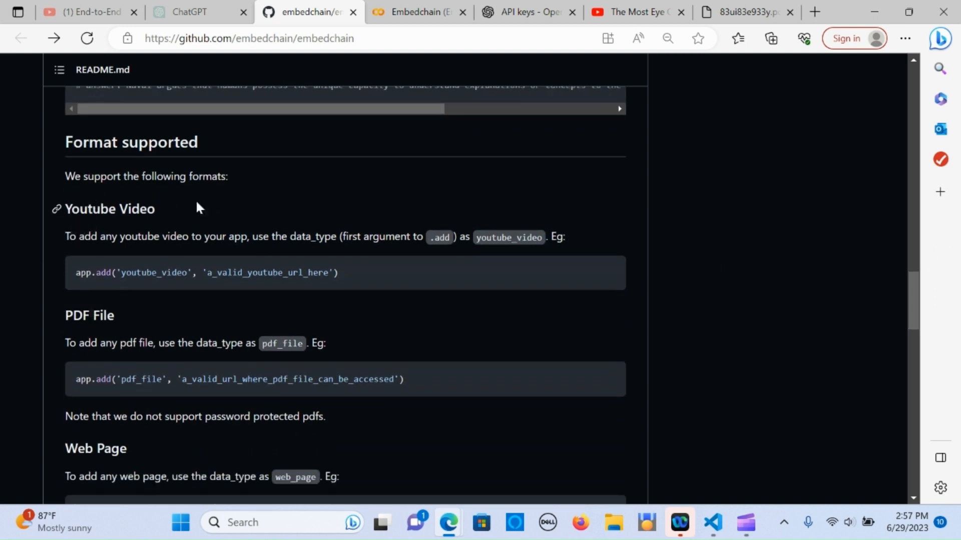
mouse_move(145, 209)
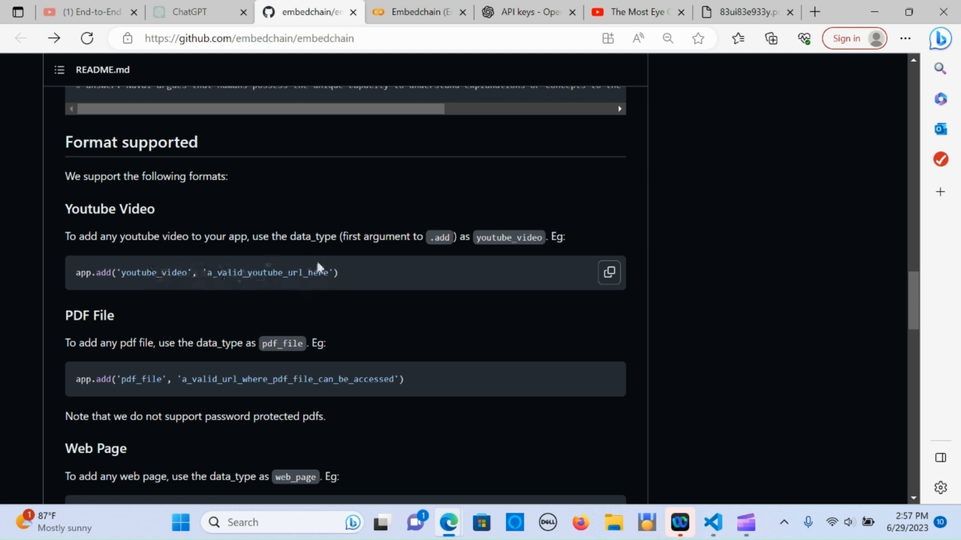
mouse_move(86, 361)
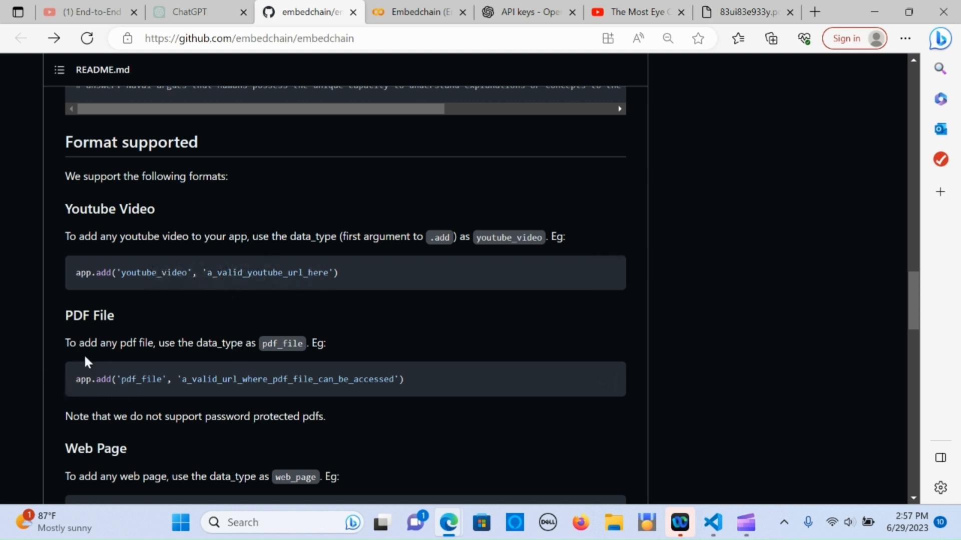
scroll("down", 3)
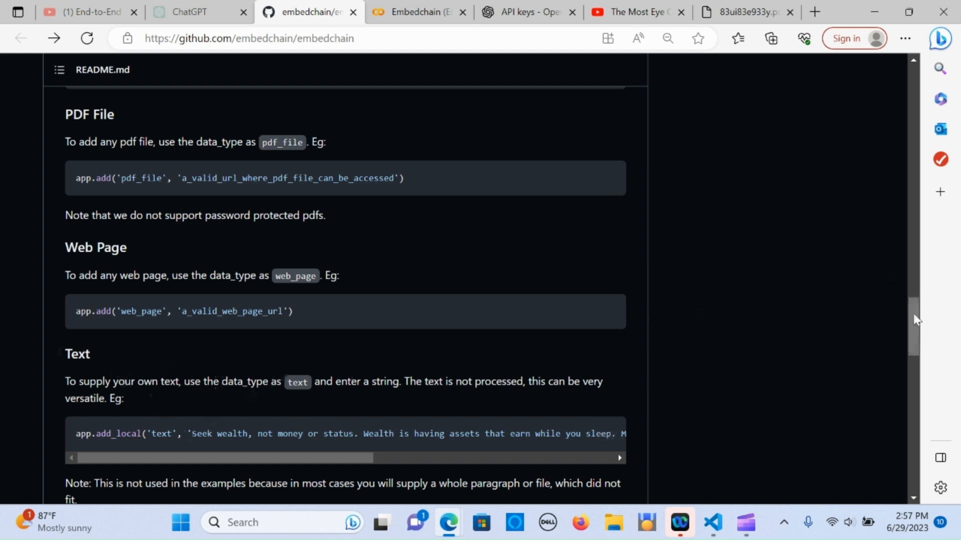
scroll("down", 3)
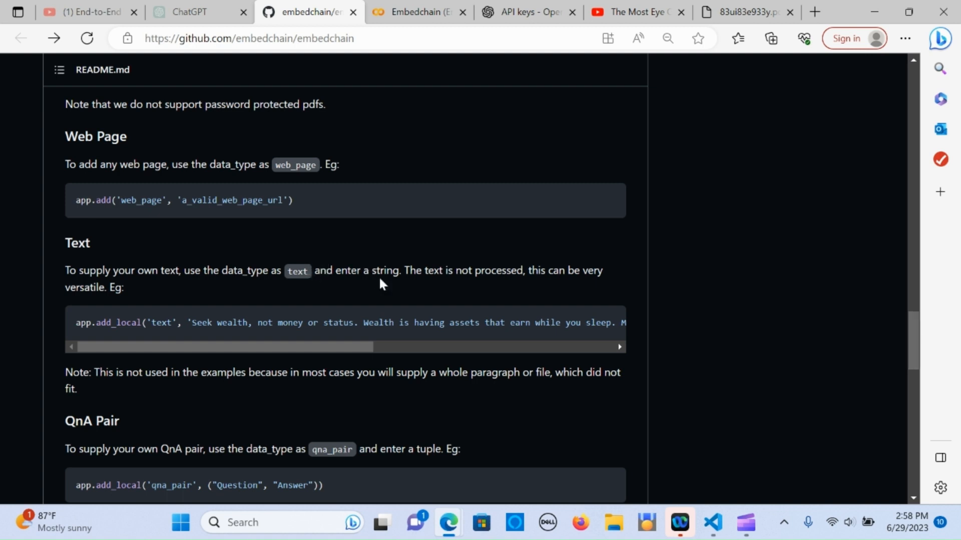
mouse_move(636, 304)
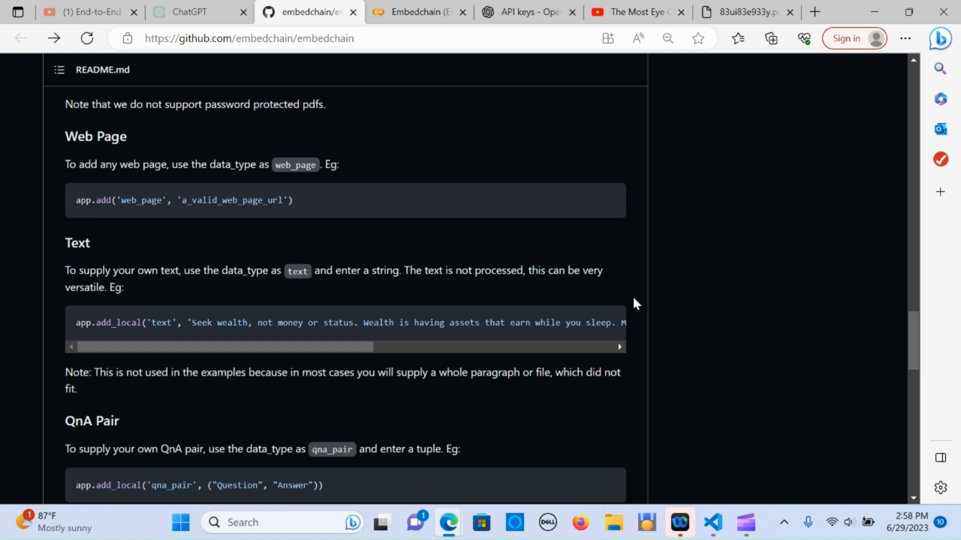
scroll("down", 3)
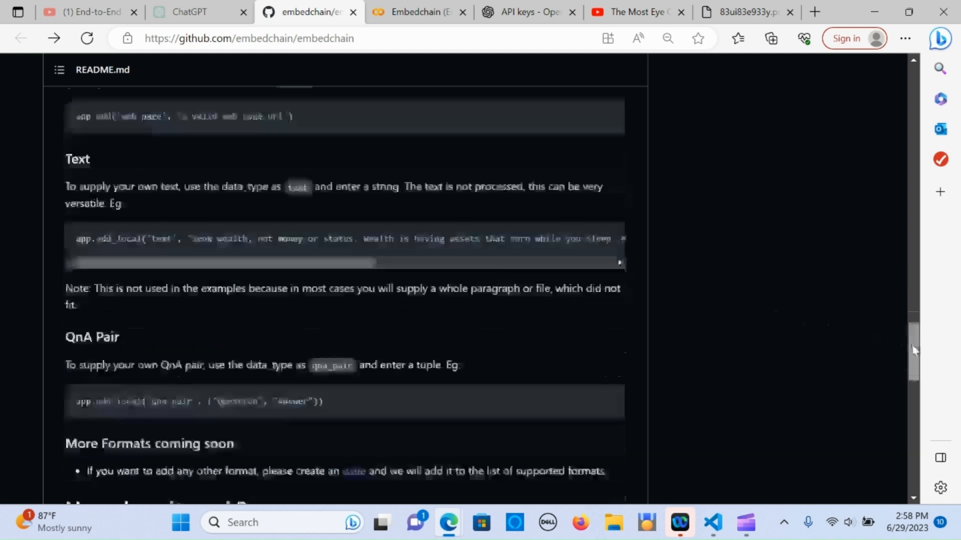
Step: Scroll to the How does it work section, then switch to the Colab notebook tab
scroll("down", 3)
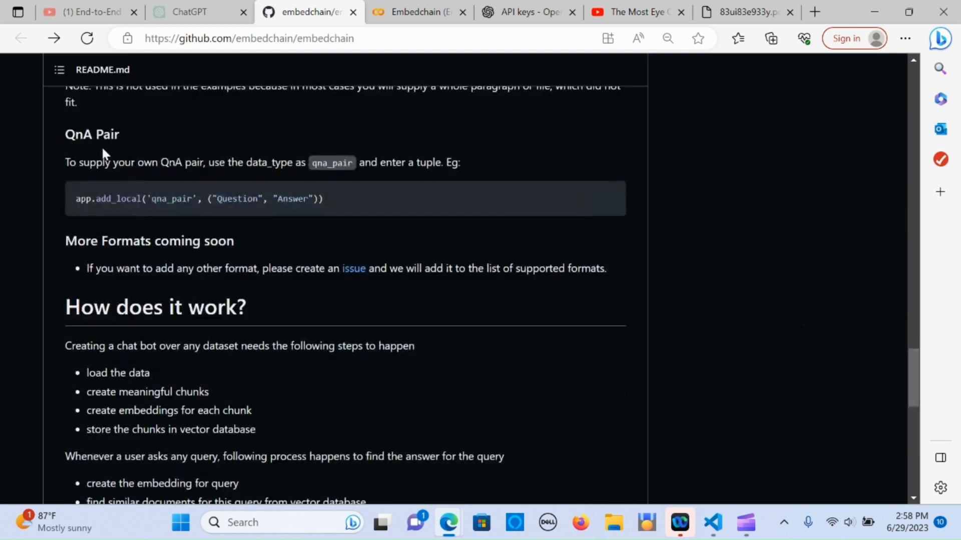
mouse_move(110, 135)
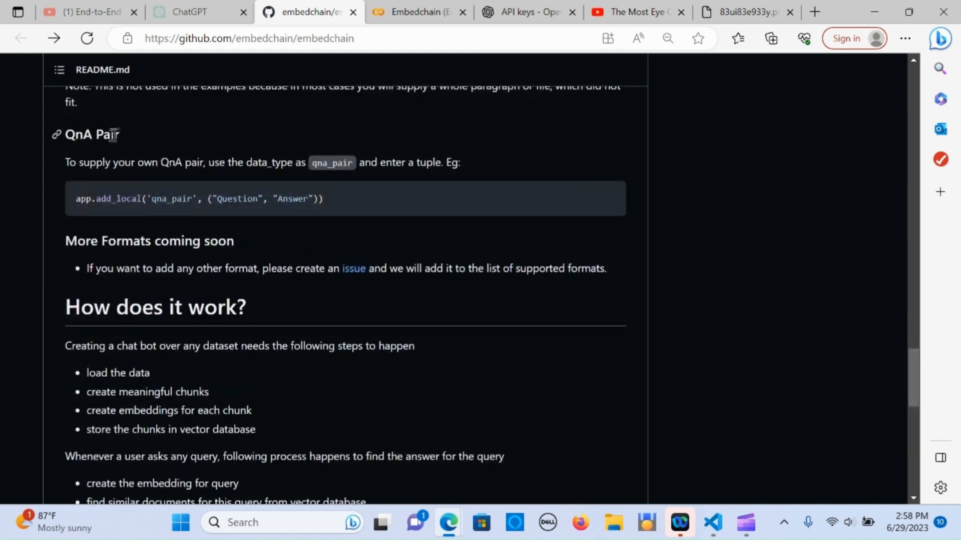
mouse_move(111, 203)
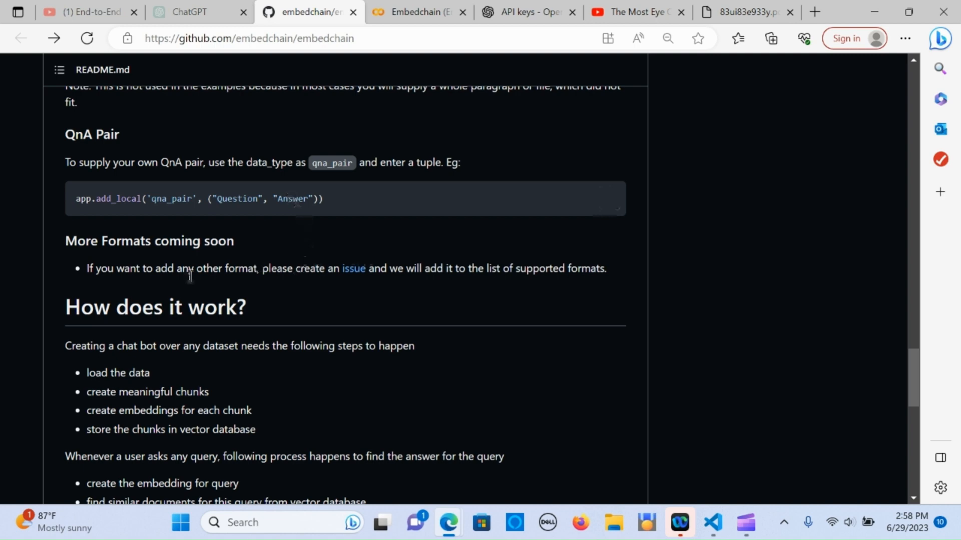
mouse_move(283, 207)
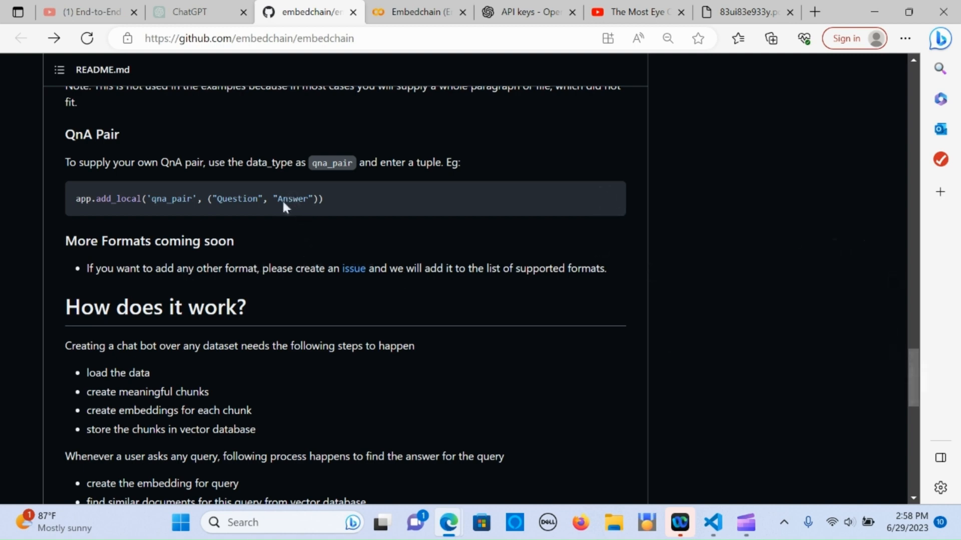
left_click(418, 12)
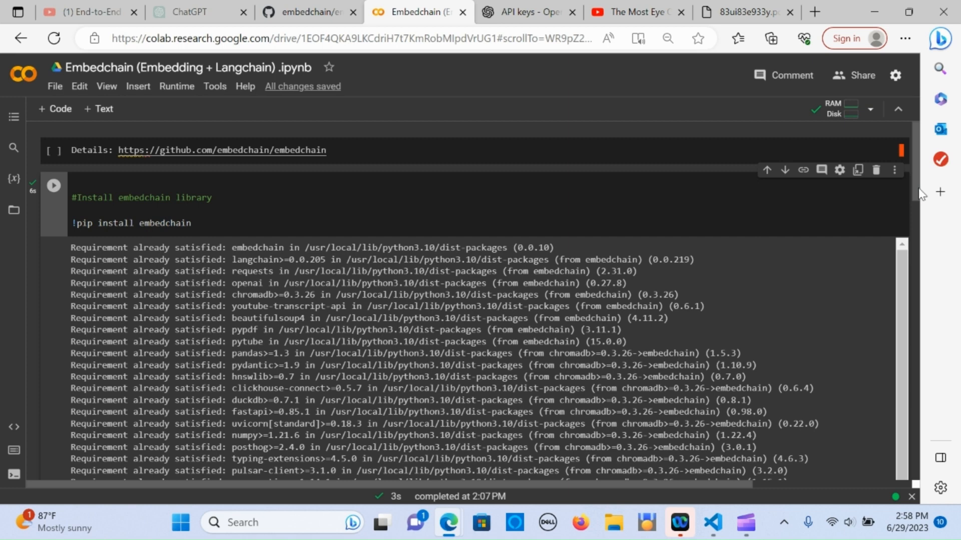
Step: View the notebook's Change runtime type settings and cancel without changes
scroll("down", 3)
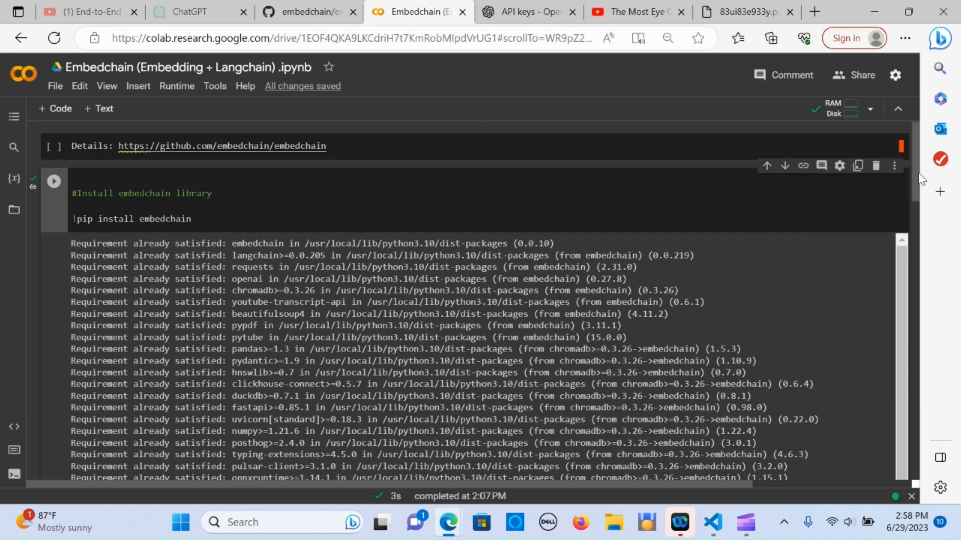
scroll("down", 3)
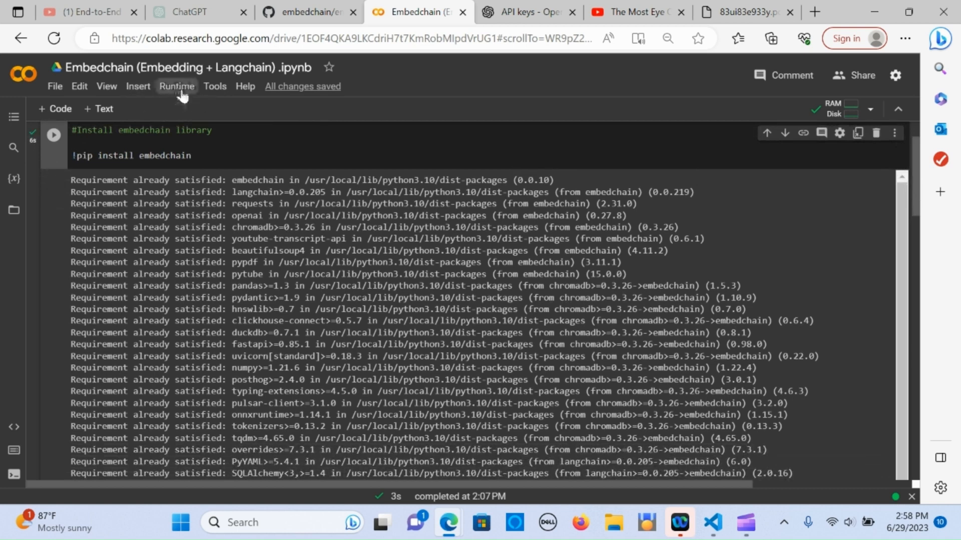
left_click(176, 86)
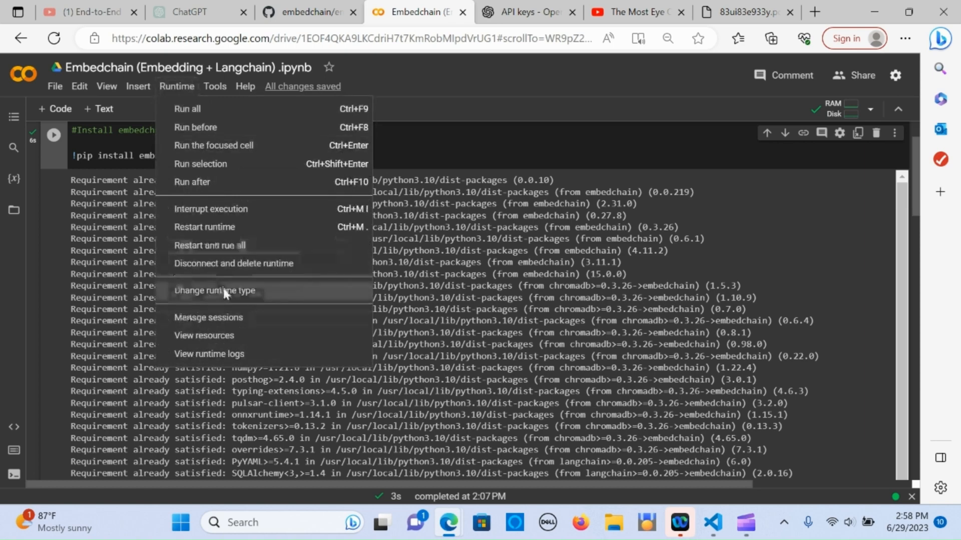
left_click(214, 290)
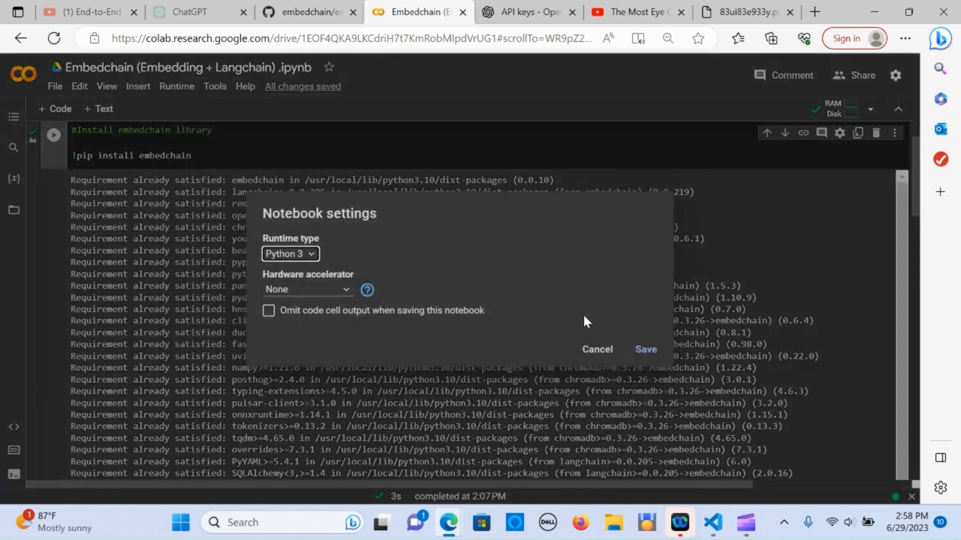
left_click(595, 350)
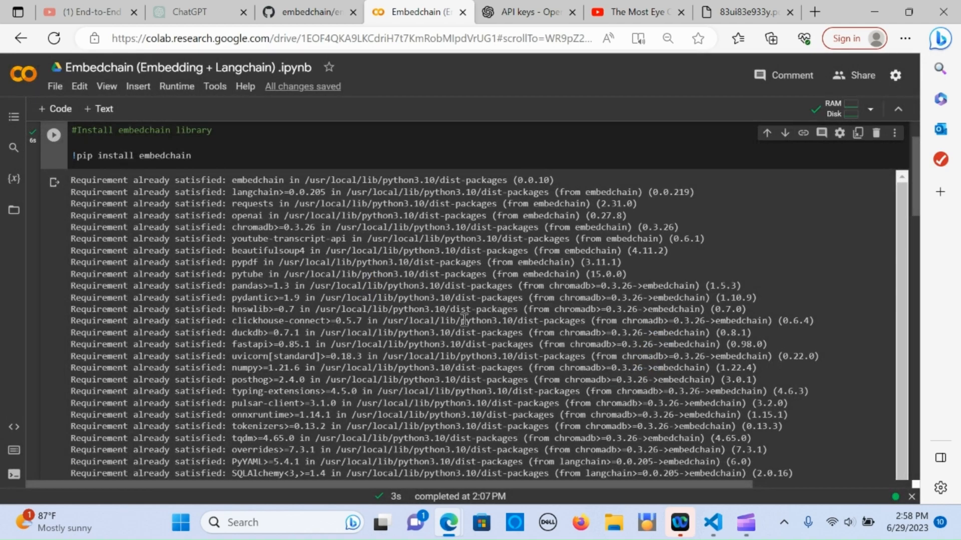
Step: Replace the OpenAI API key string with the newly copied sk- key and run the cell
scroll("down", 3)
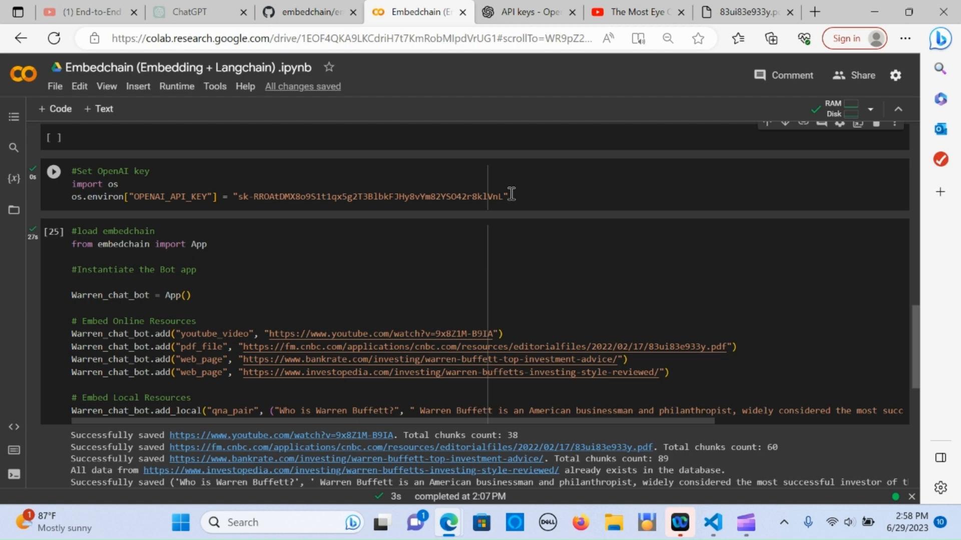
left_click_drag(257, 197, 501, 197)
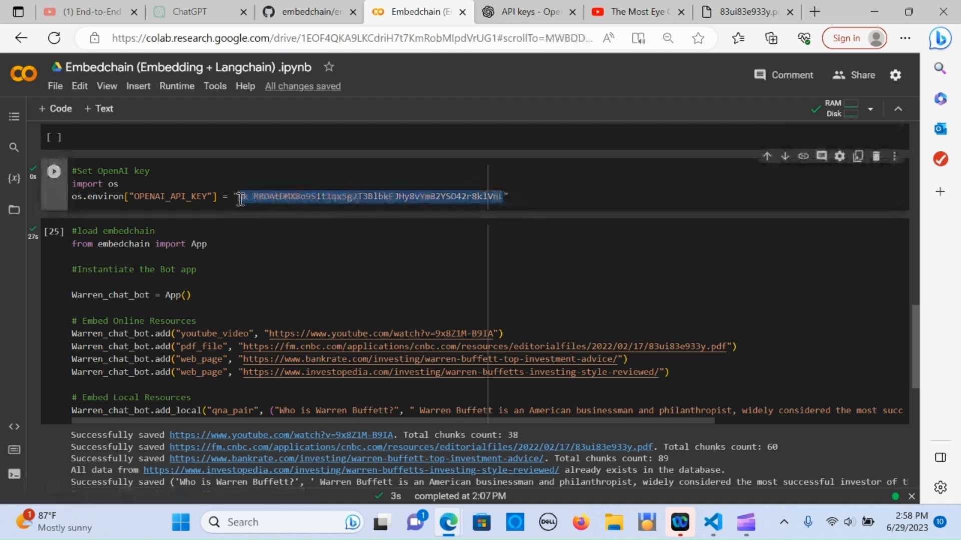
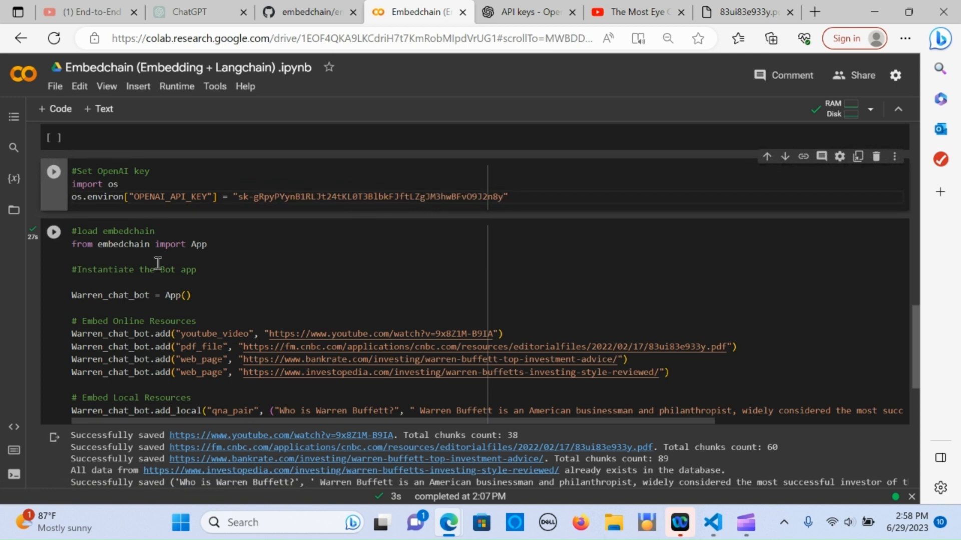
mouse_move(151, 340)
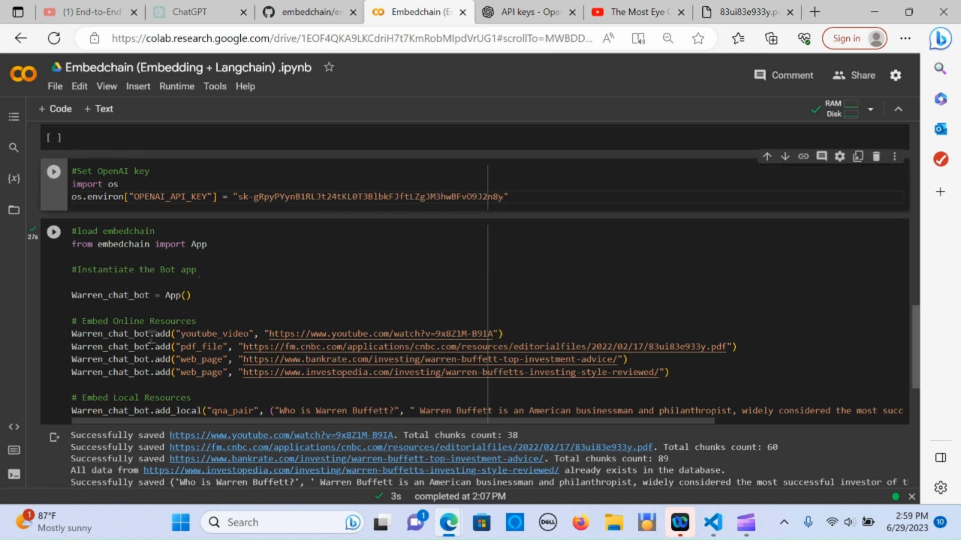
right_click(124, 260)
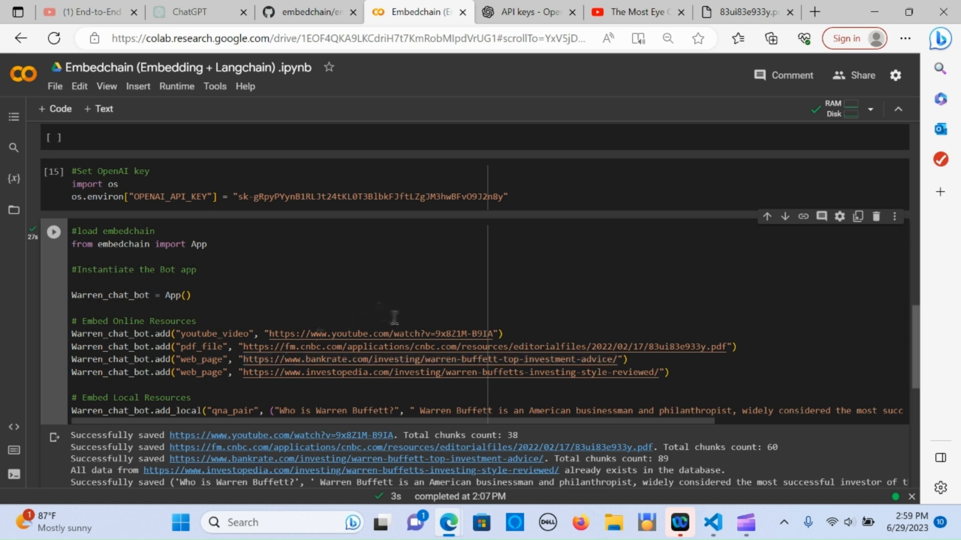
mouse_move(428, 268)
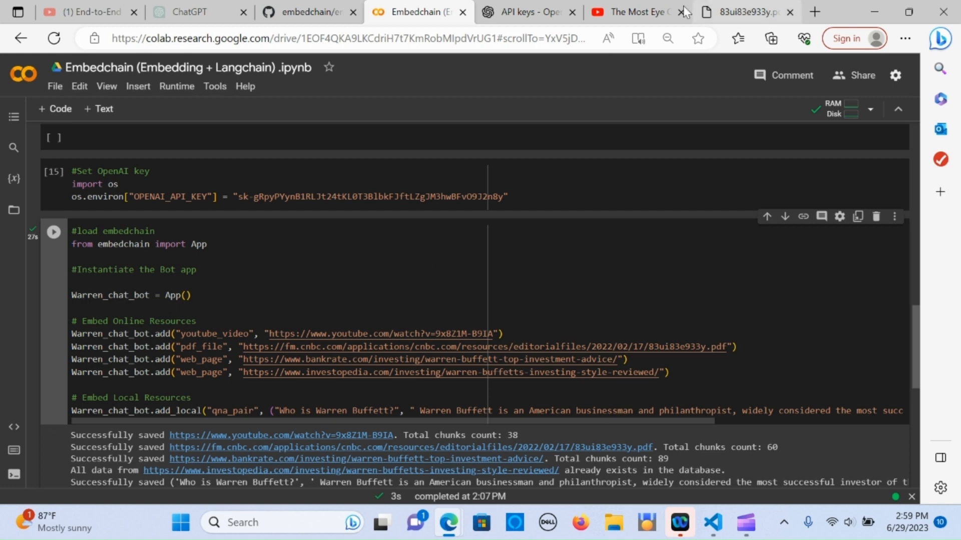
left_click(631, 12)
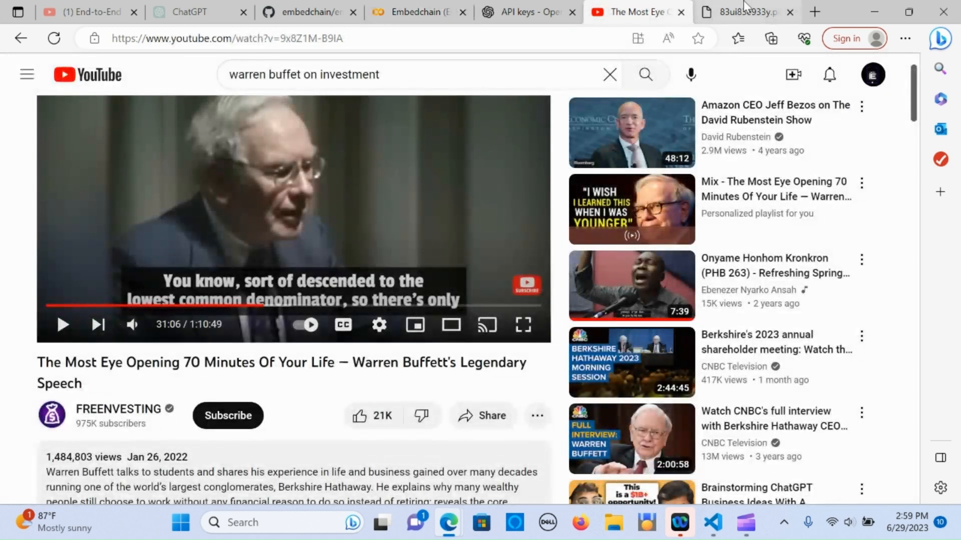
left_click(741, 12)
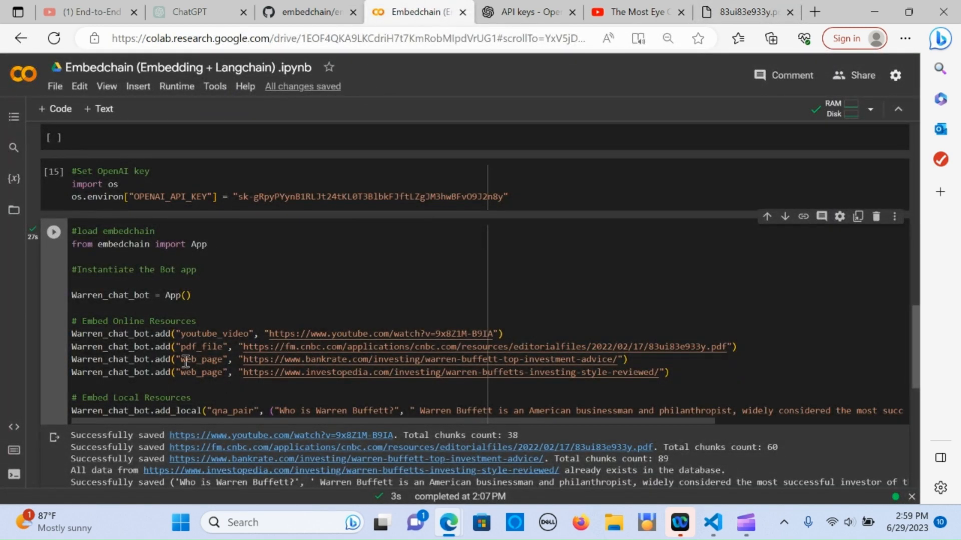
mouse_move(430, 368)
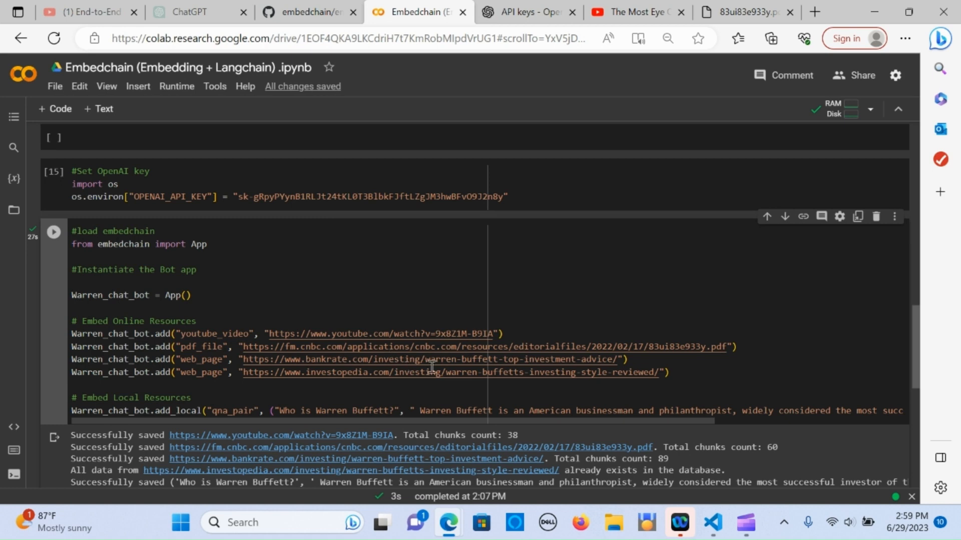
scroll("down", 3)
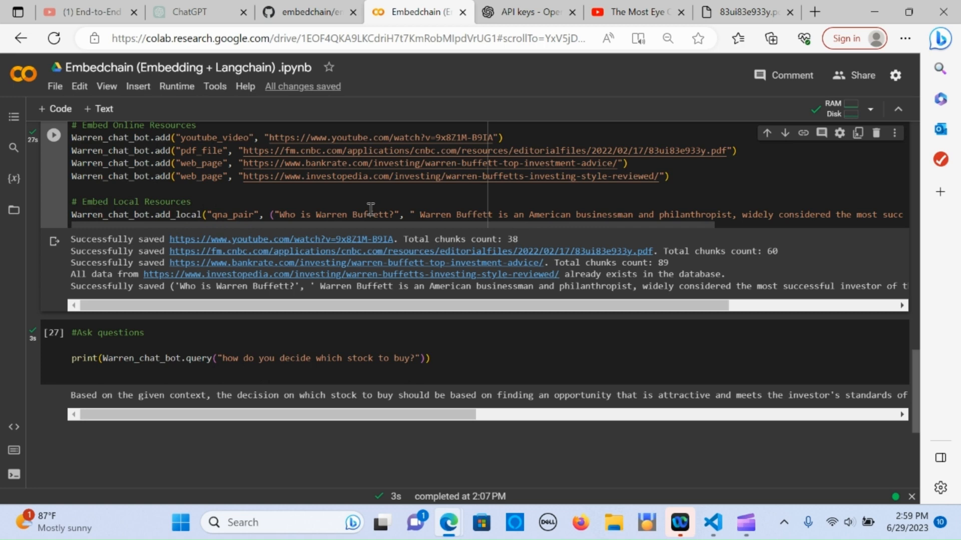
mouse_move(411, 314)
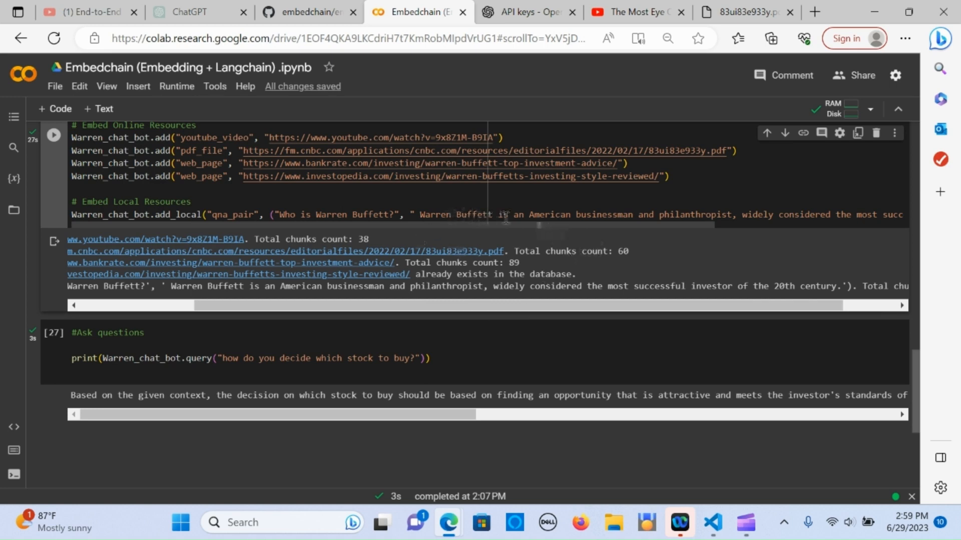
mouse_move(512, 220)
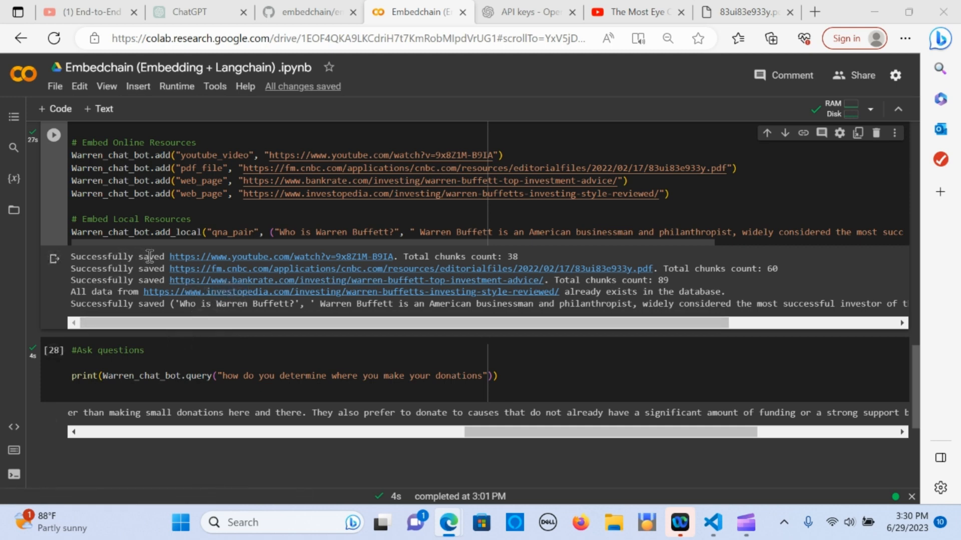
mouse_move(395, 256)
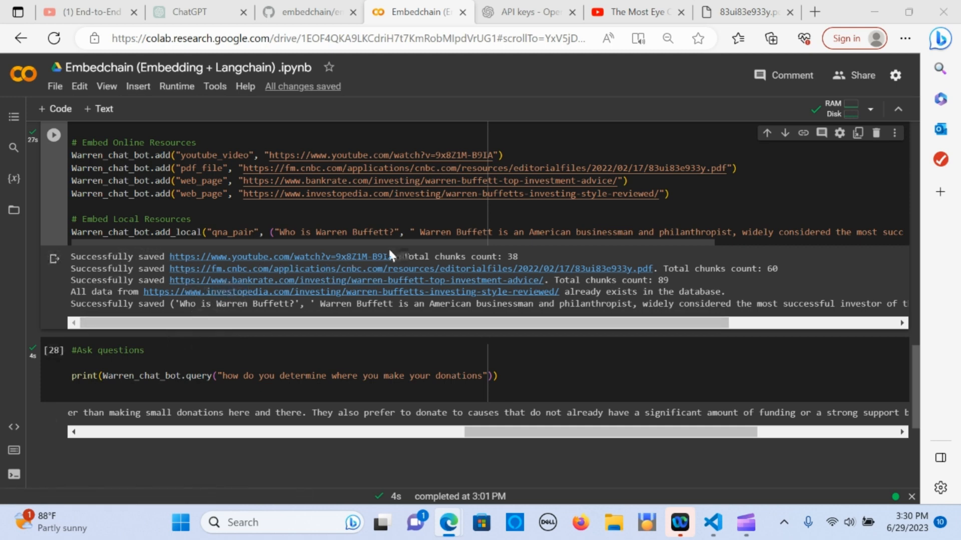
mouse_move(348, 275)
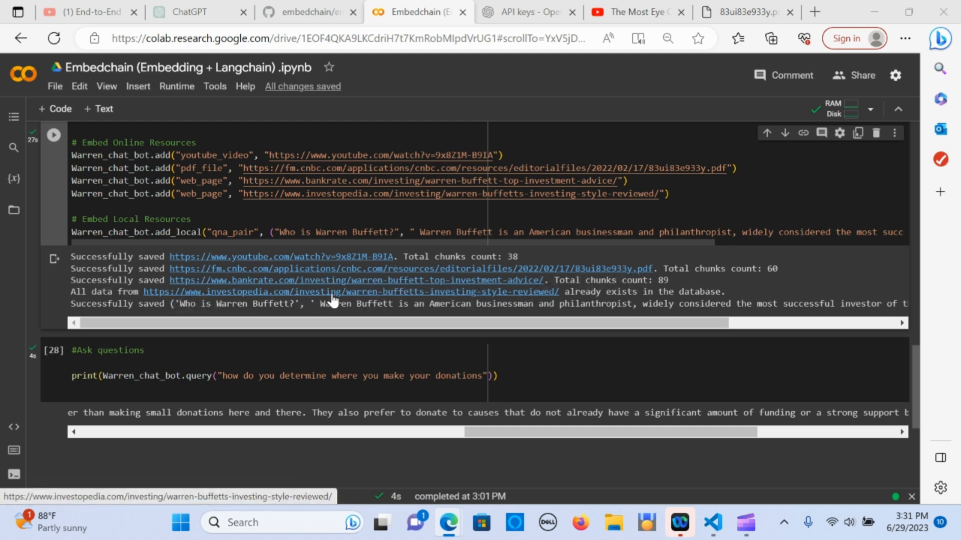
mouse_move(665, 299)
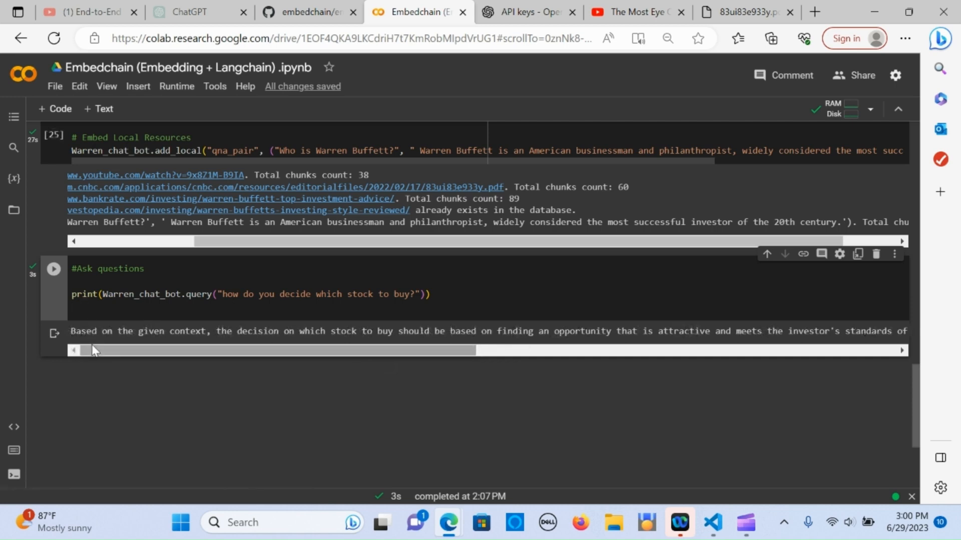
mouse_move(238, 360)
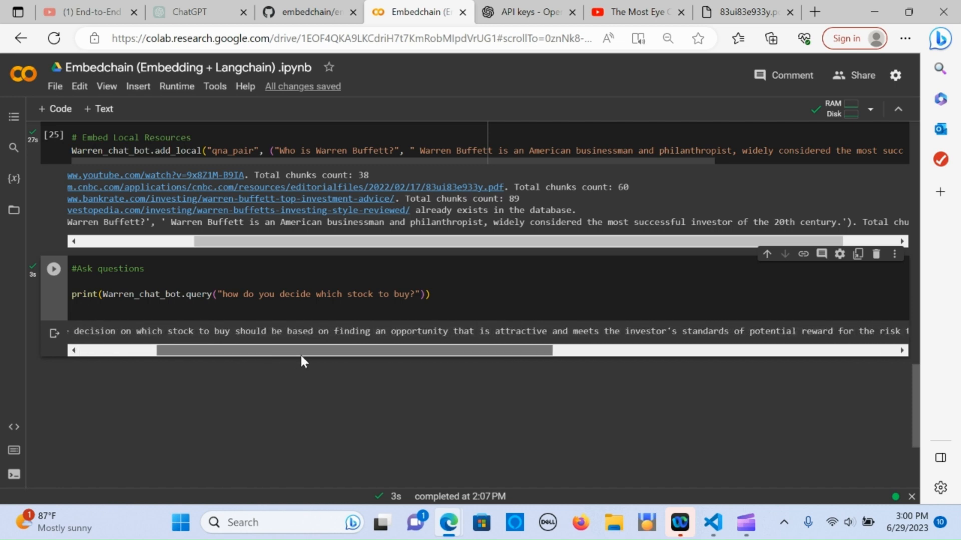
left_click_drag(300, 350, 367, 351)
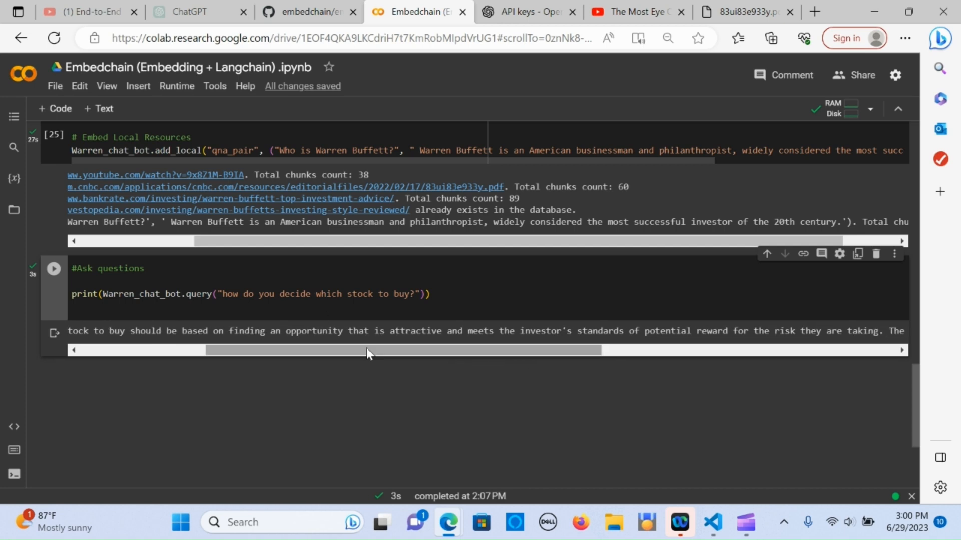
left_click_drag(367, 351, 435, 350)
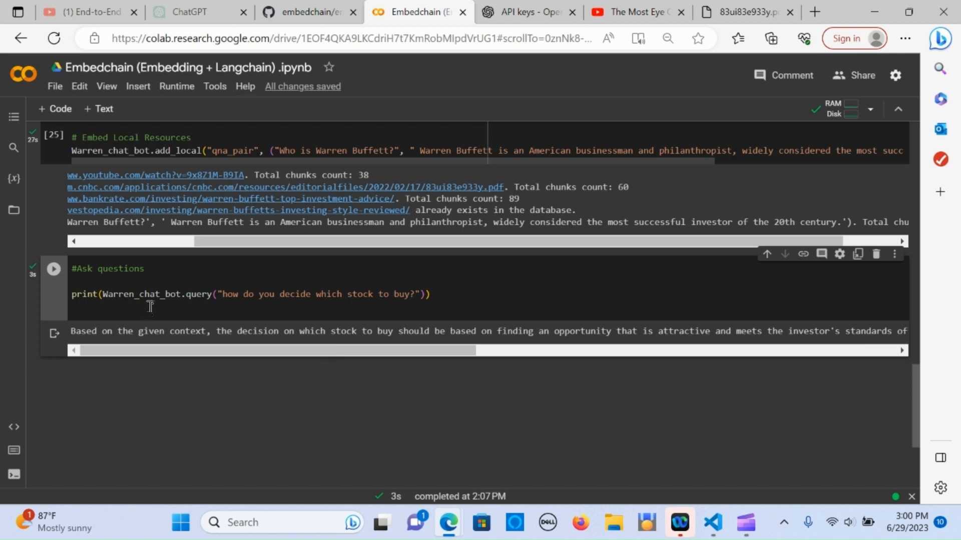
mouse_move(864, 428)
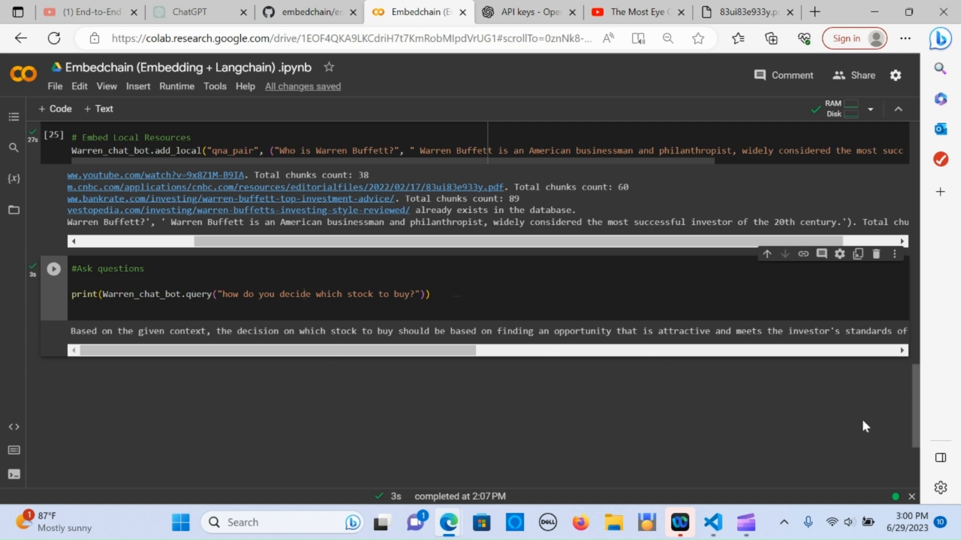
mouse_move(921, 413)
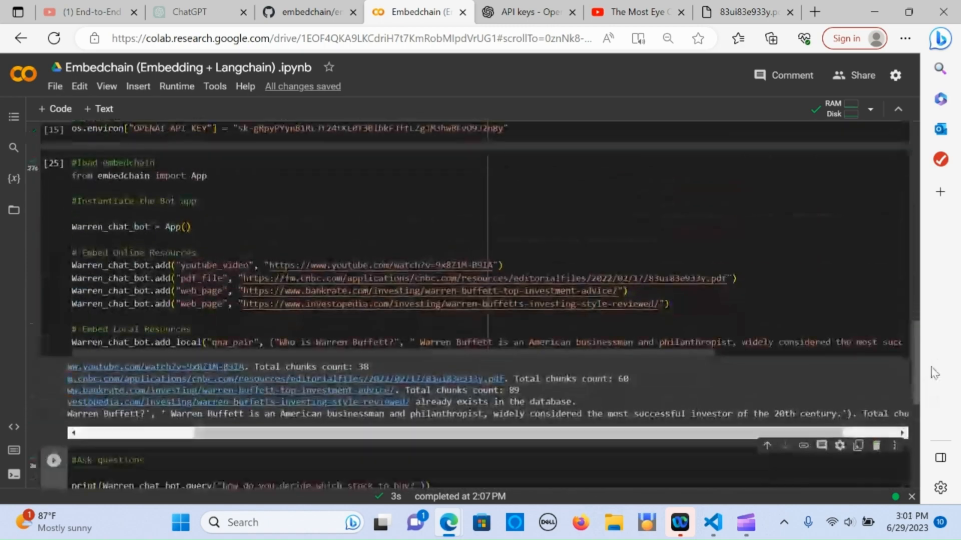
Step: Rewrite the query to ask how the bot determines where to make donations
scroll("down", 3)
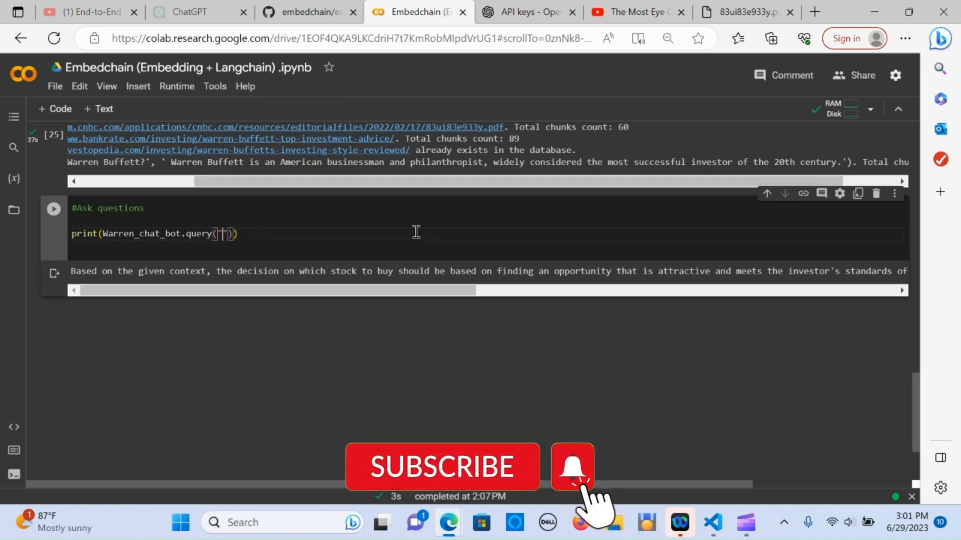
type("hog")
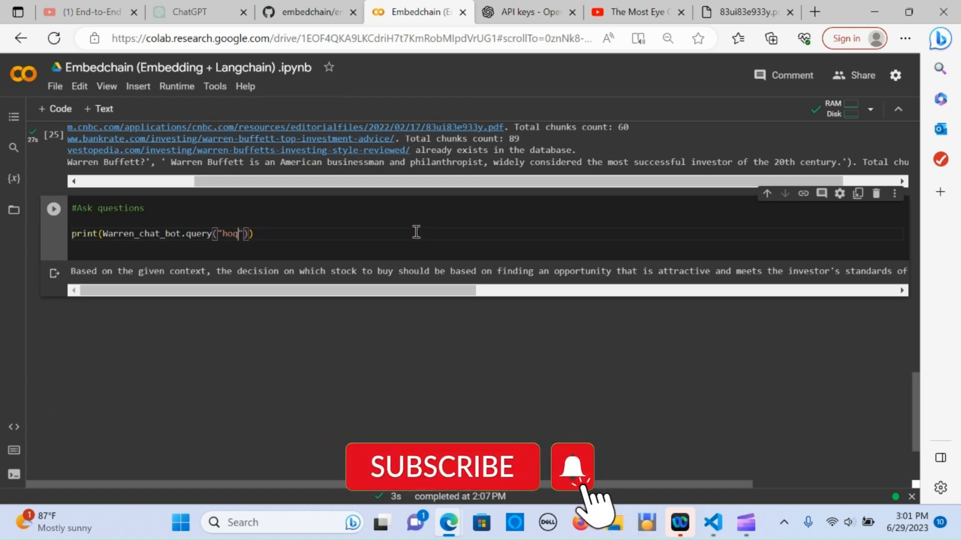
type("how do you")
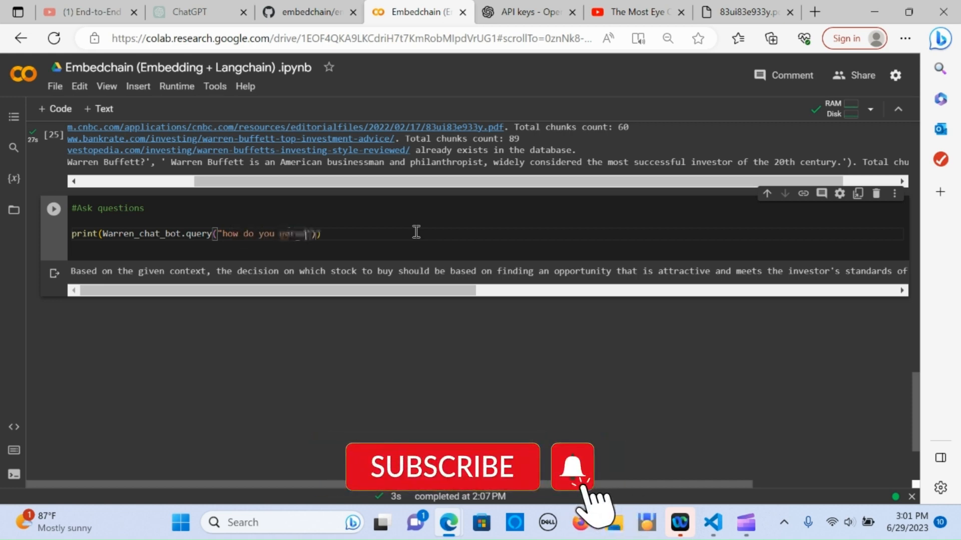
type("determine where you make your donations")
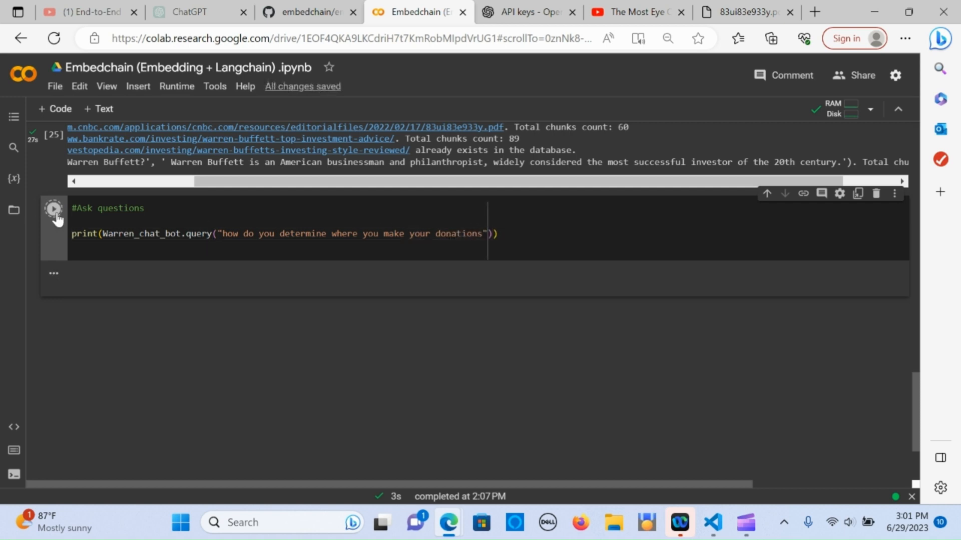
Step: Run the donations query and scroll its output to read the answer about importance and funding
left_click(53, 209)
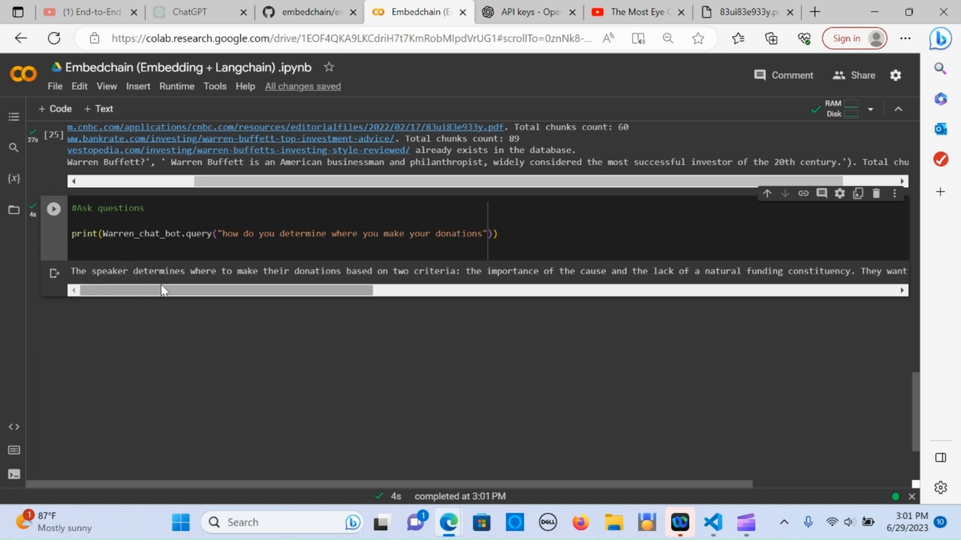
left_click_drag(165, 290, 272, 297)
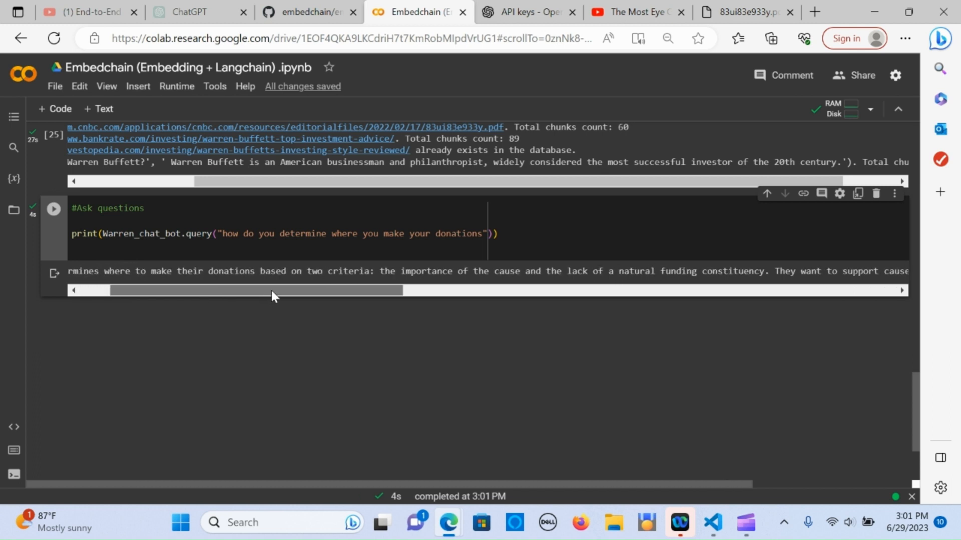
left_click_drag(272, 290, 318, 291)
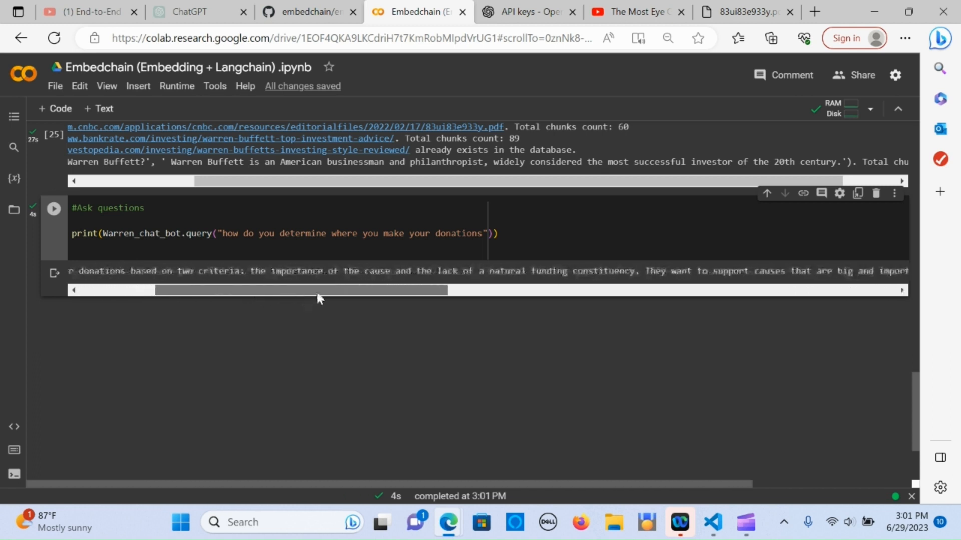
left_click_drag(301, 291, 324, 291)
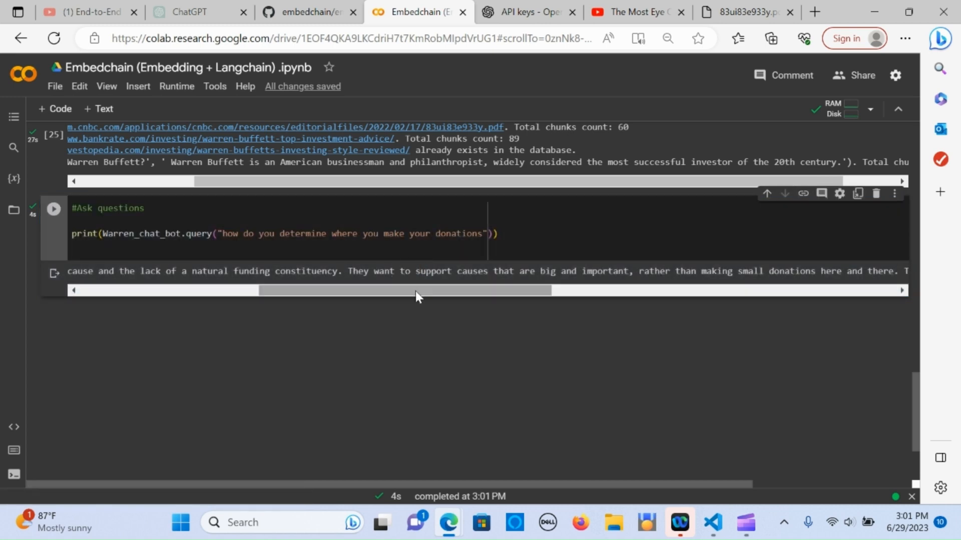
left_click_drag(417, 290, 442, 290)
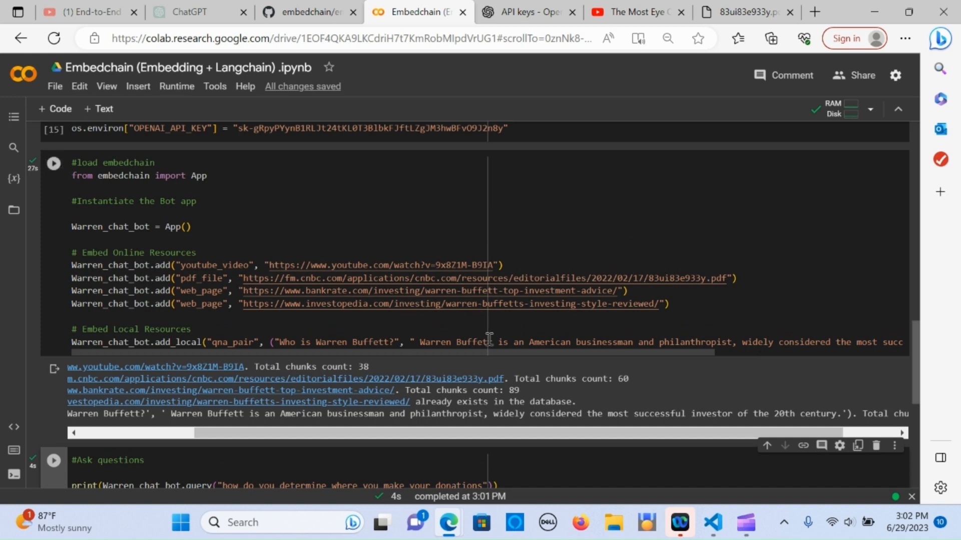
mouse_move(692, 196)
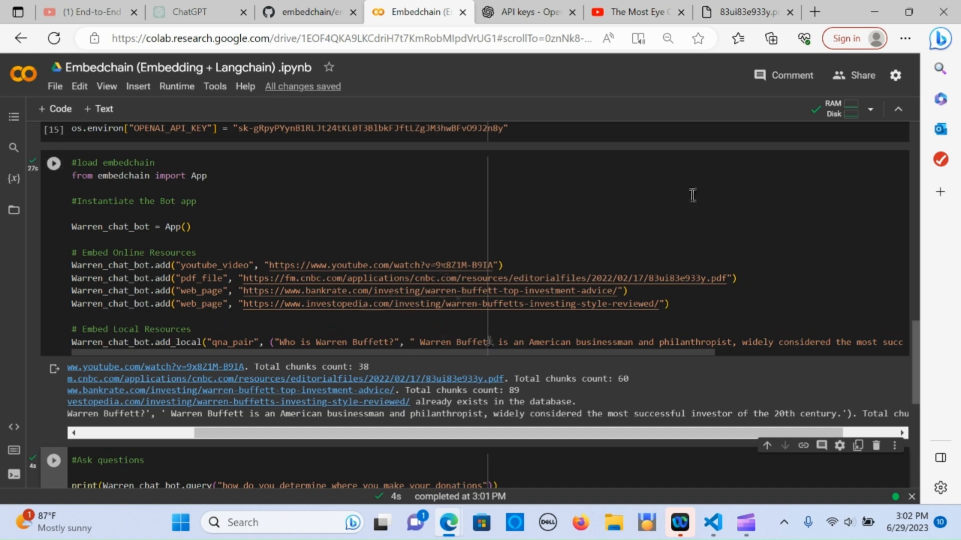
Step: Review the embedchain README from How does it work through Tech Stack and Usage, returning to its introduction
left_click(306, 12)
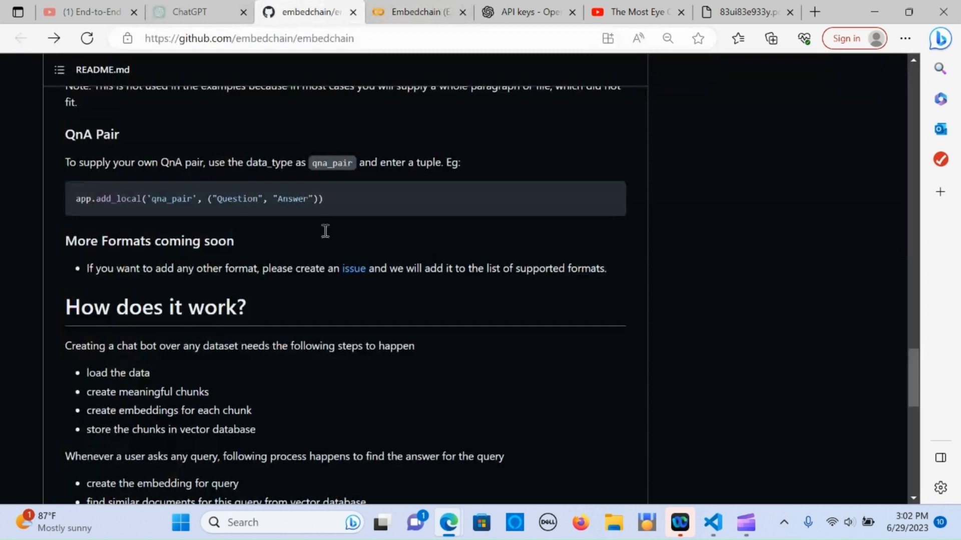
scroll("down", 3)
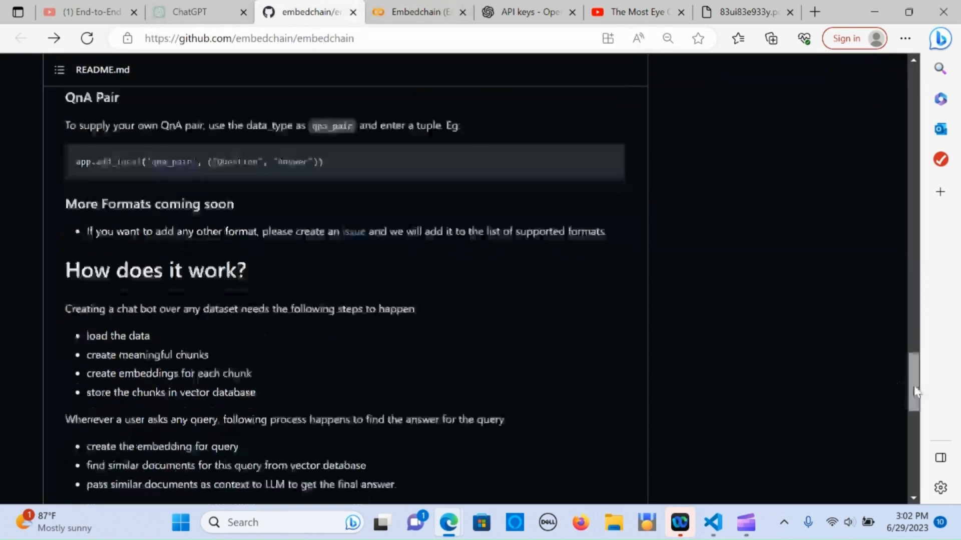
scroll("down", 3)
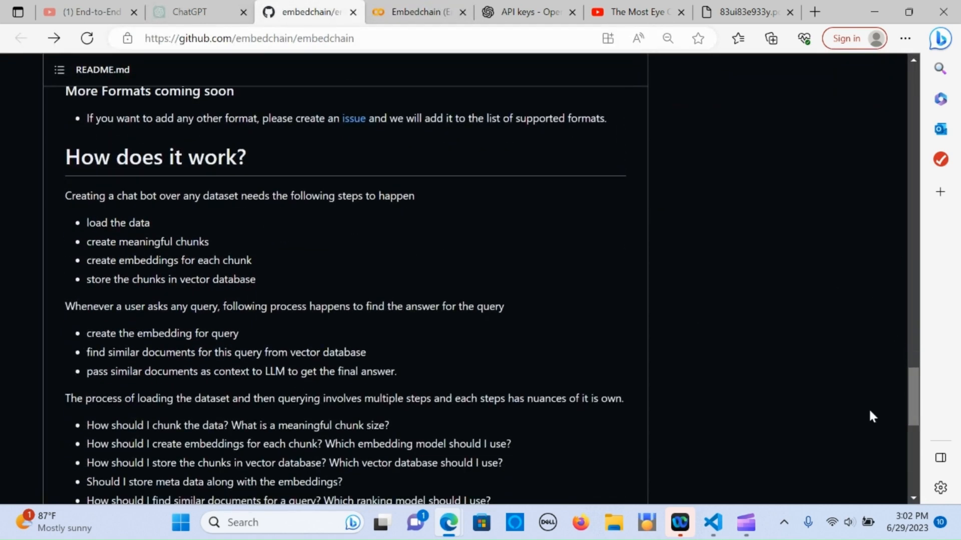
mouse_move(153, 178)
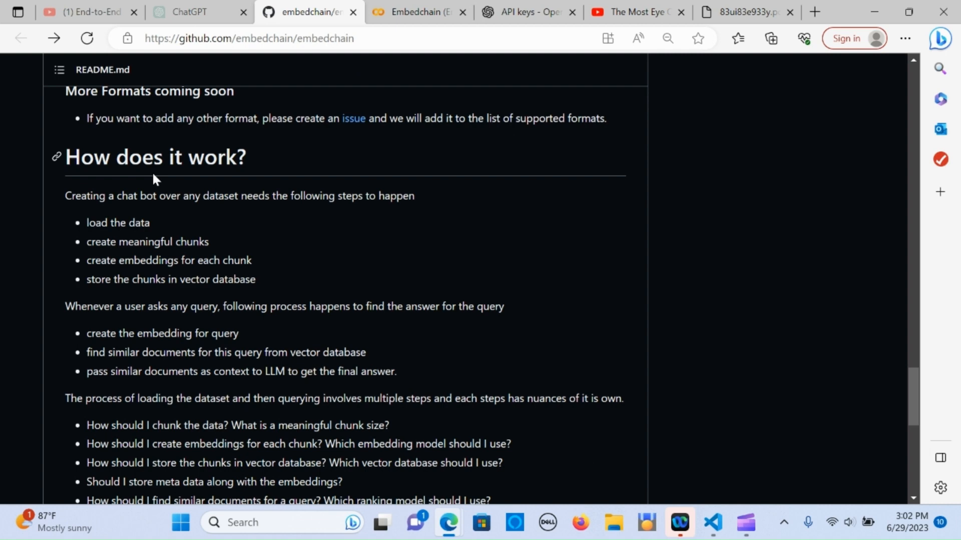
mouse_move(139, 201)
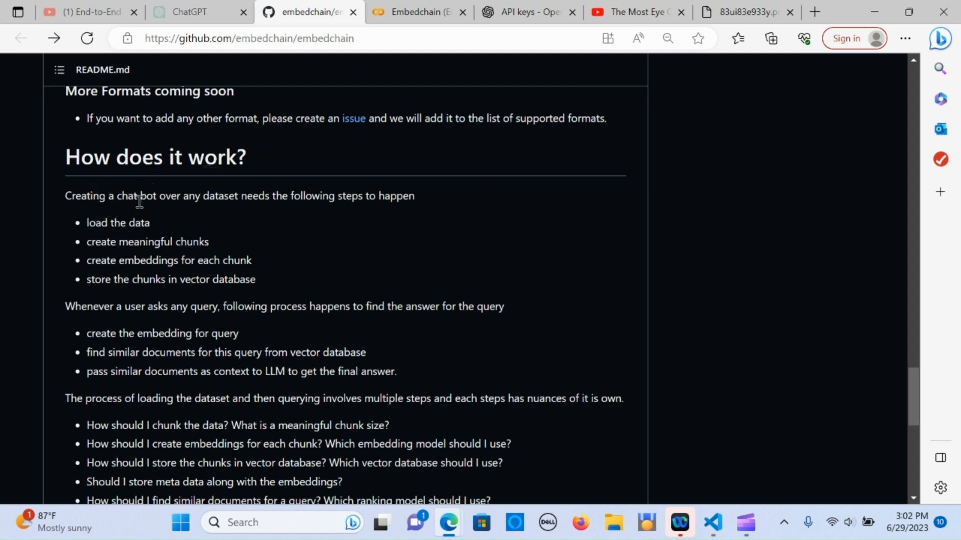
mouse_move(363, 212)
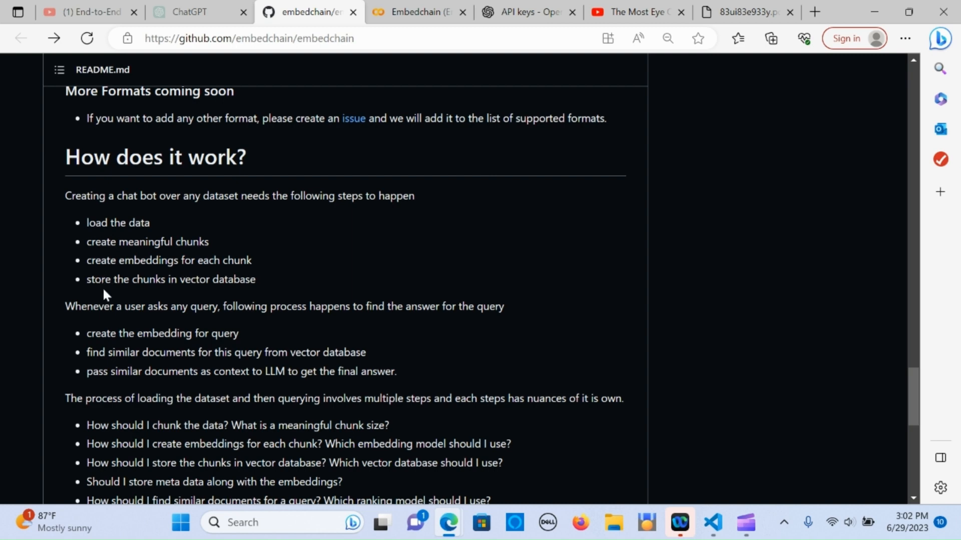
mouse_move(76, 325)
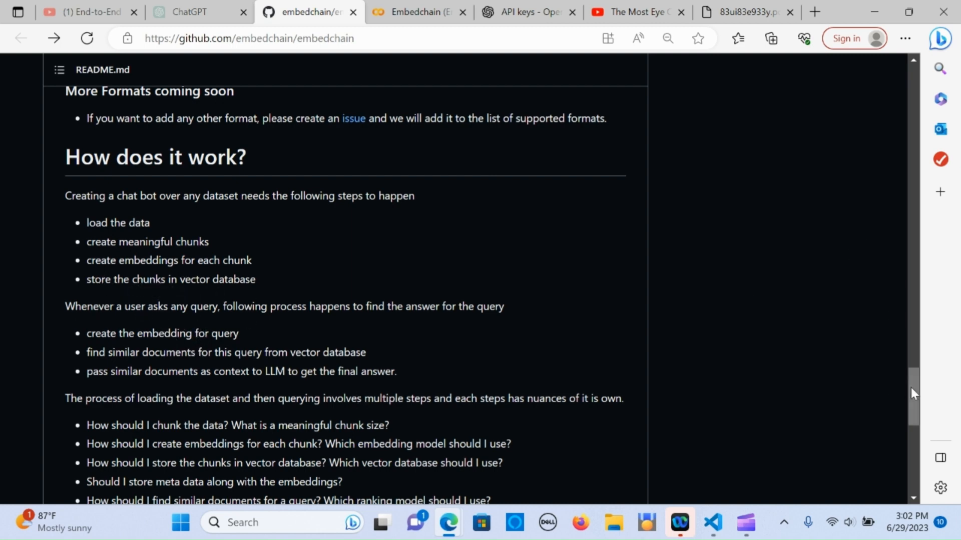
scroll("down", 3)
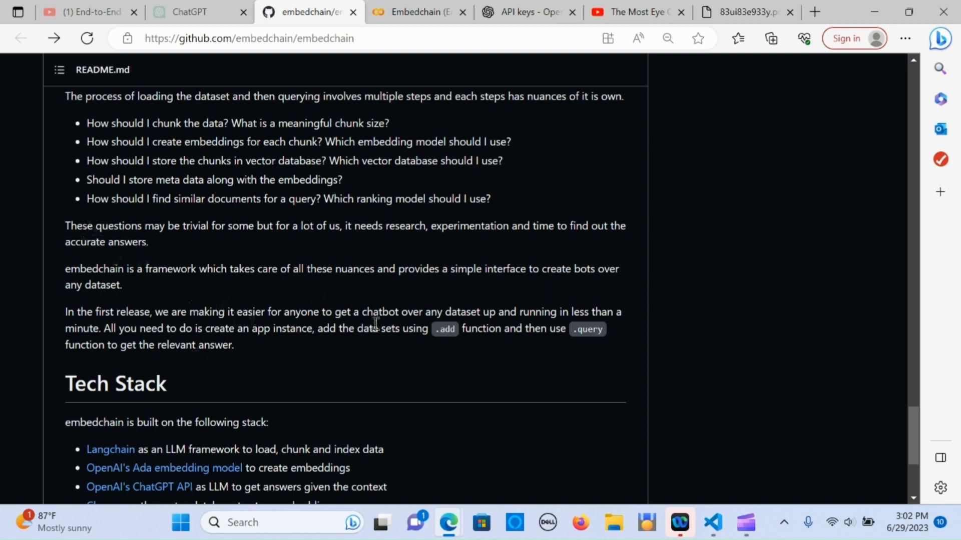
mouse_move(913, 429)
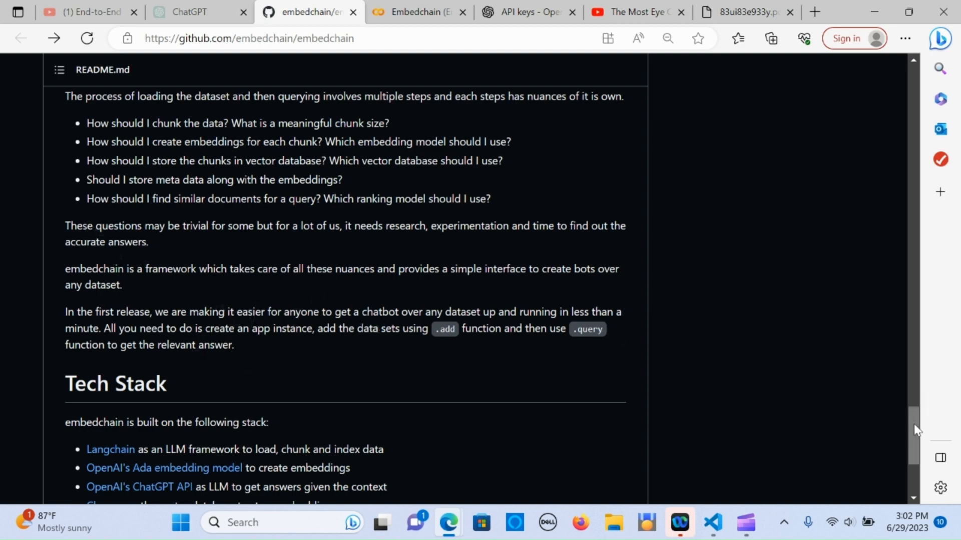
scroll("down", 3)
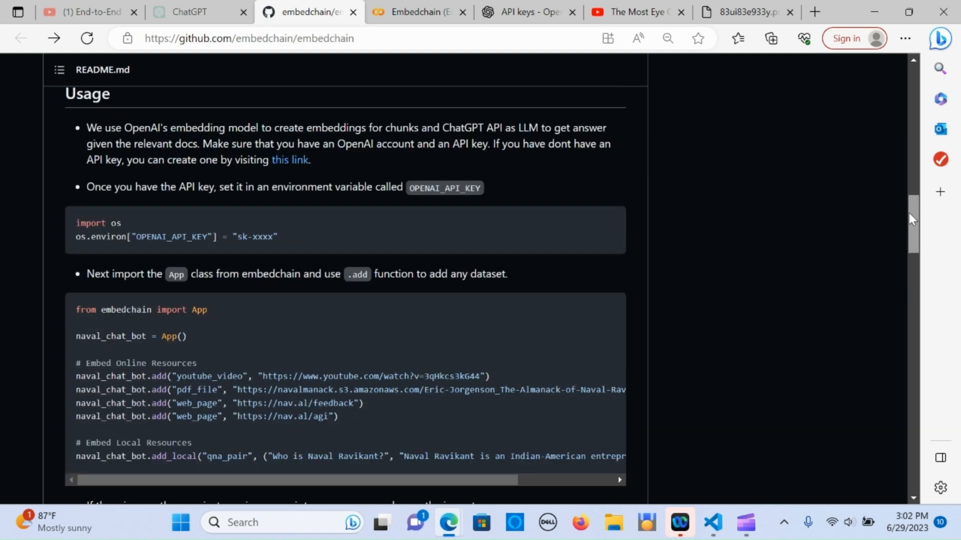
scroll("up", 3)
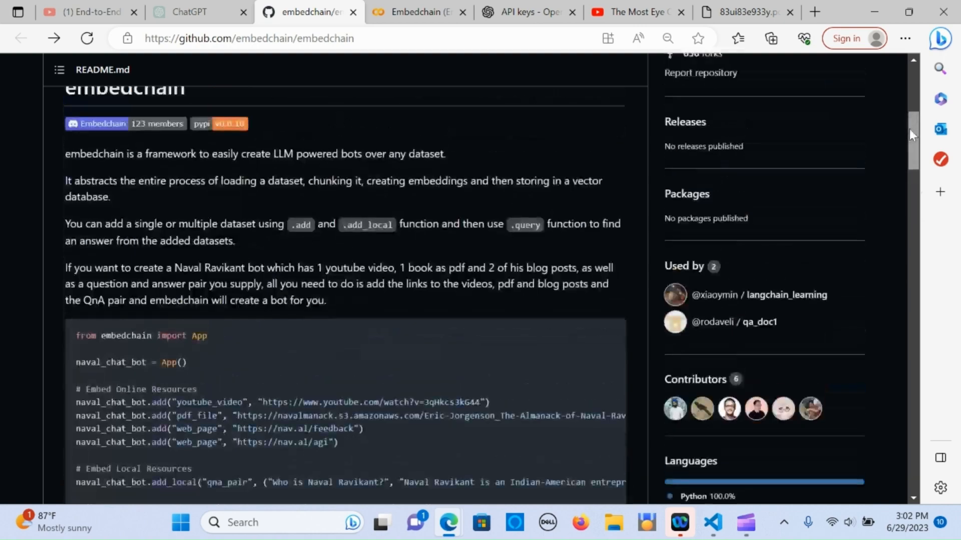